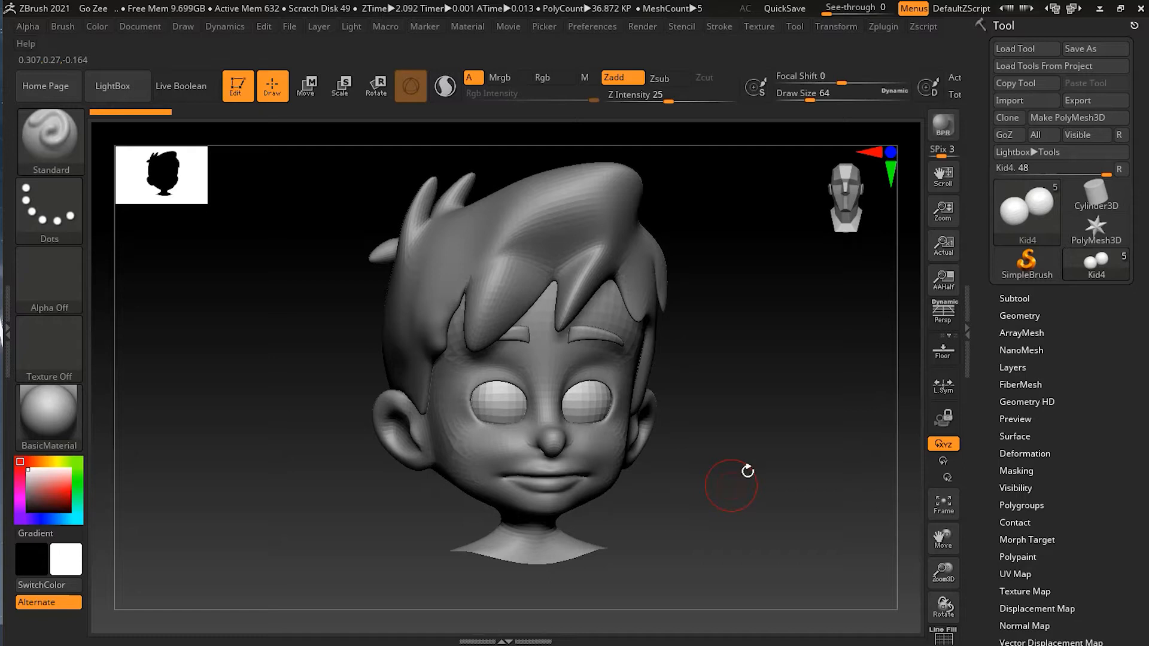
mouse_move(1007, 136)
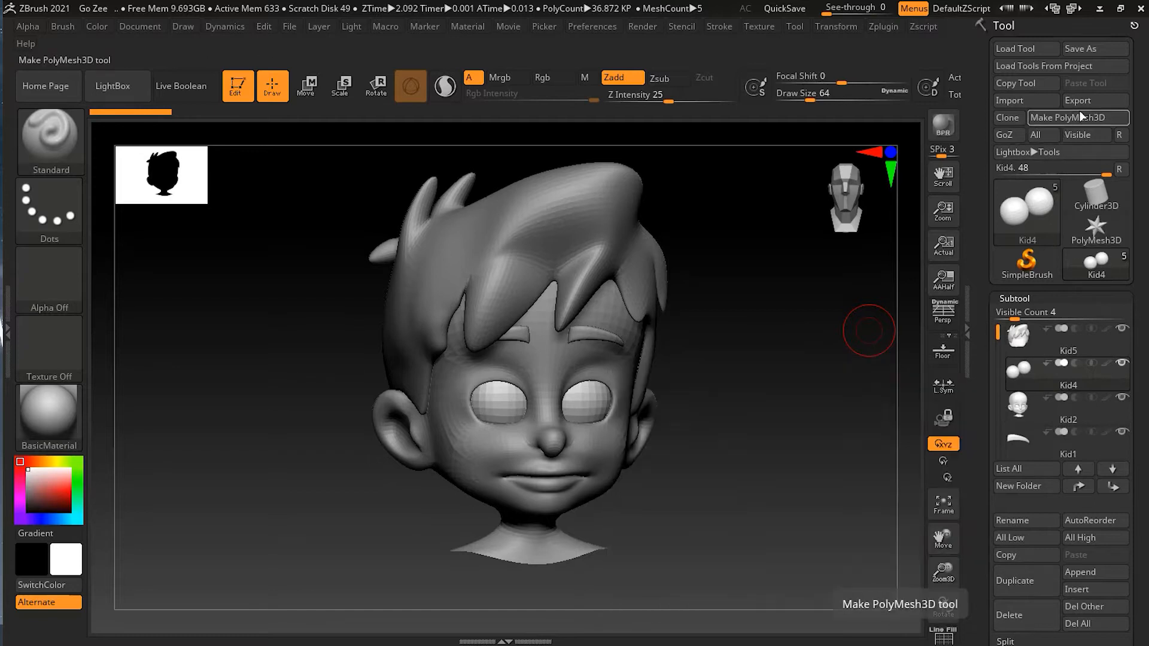
mouse_move(1038, 135)
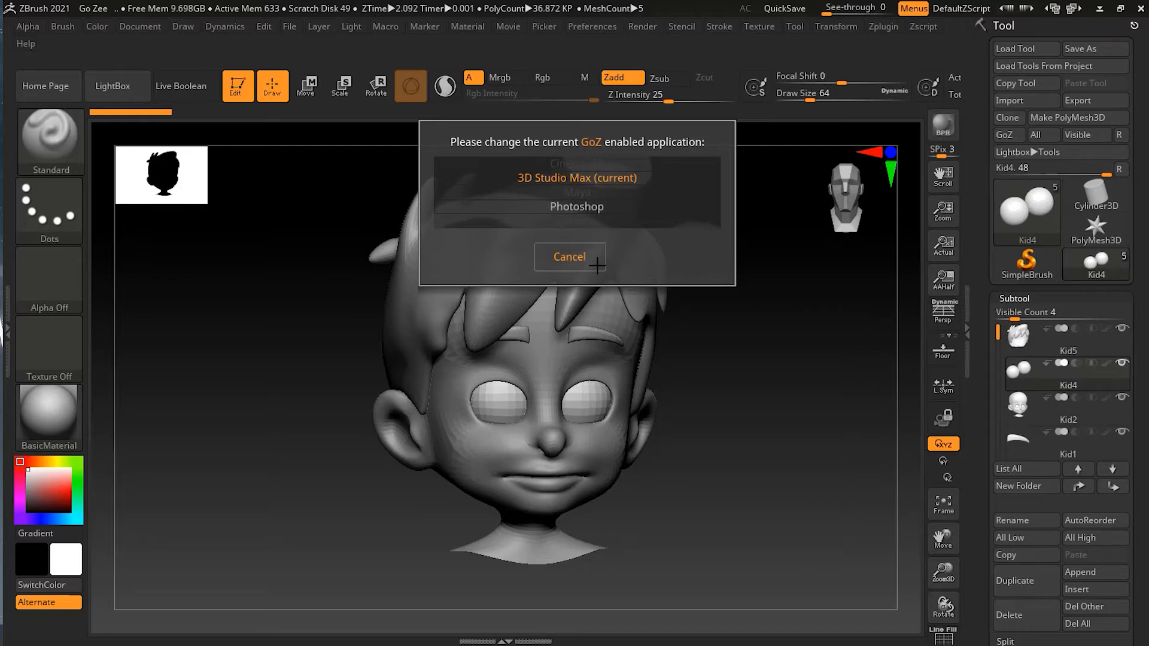
Cancel the 'Please change the current GoZ enabled application' prompt, keeping the kid head in view
left_click(569, 256)
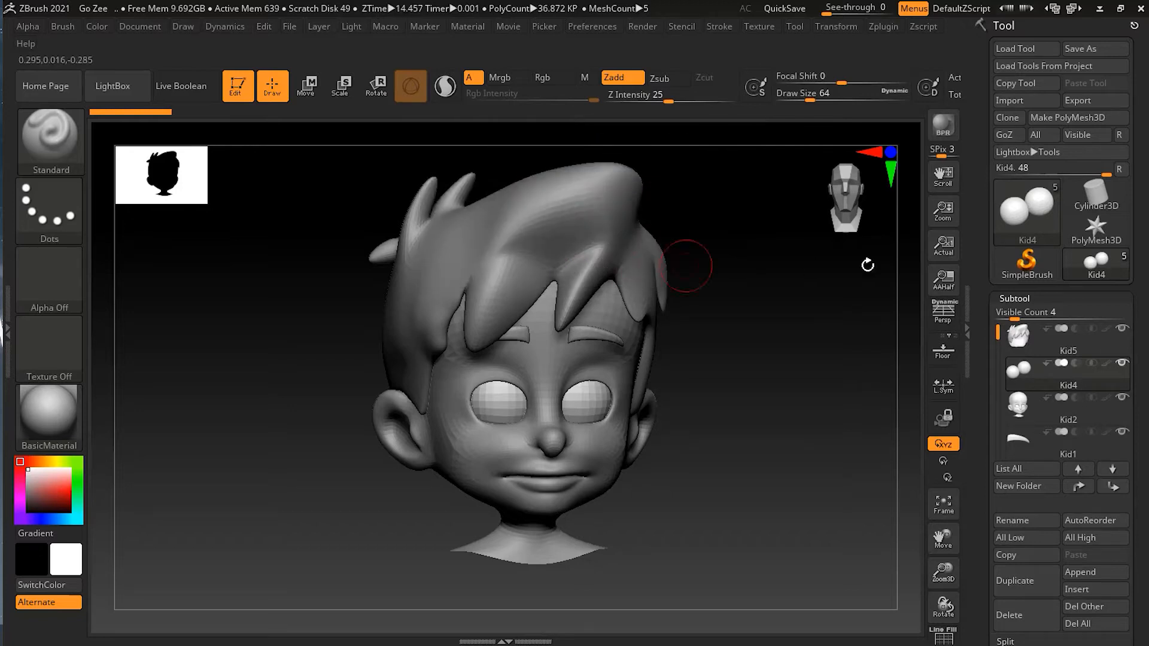
mouse_move(912, 256)
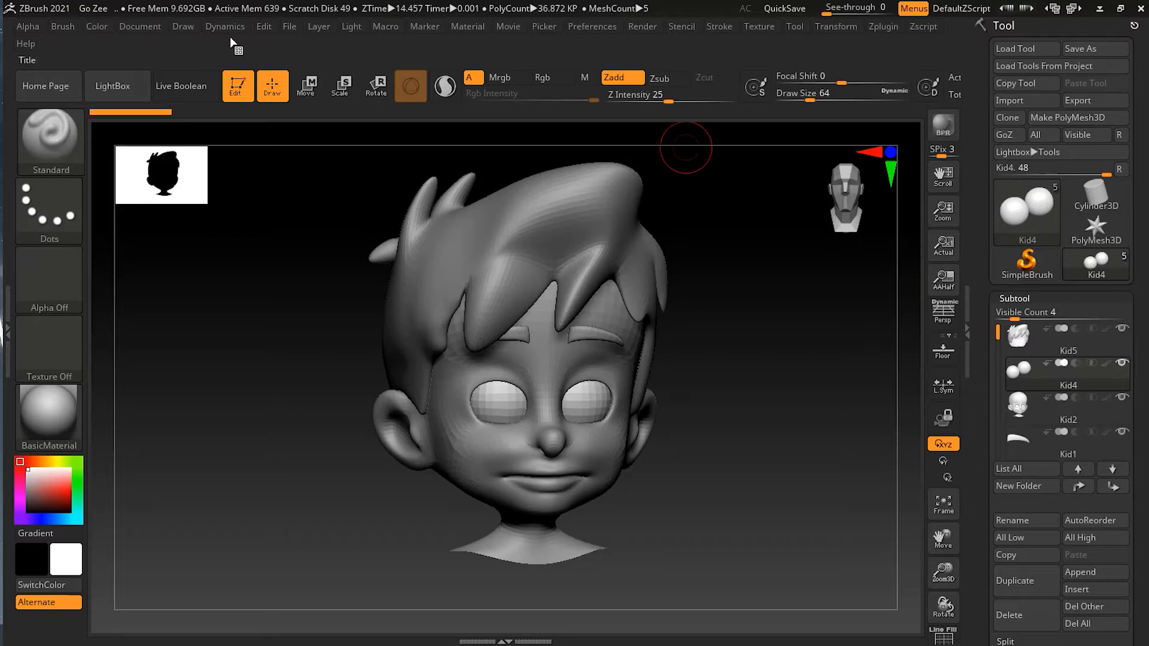
left_click(592, 27)
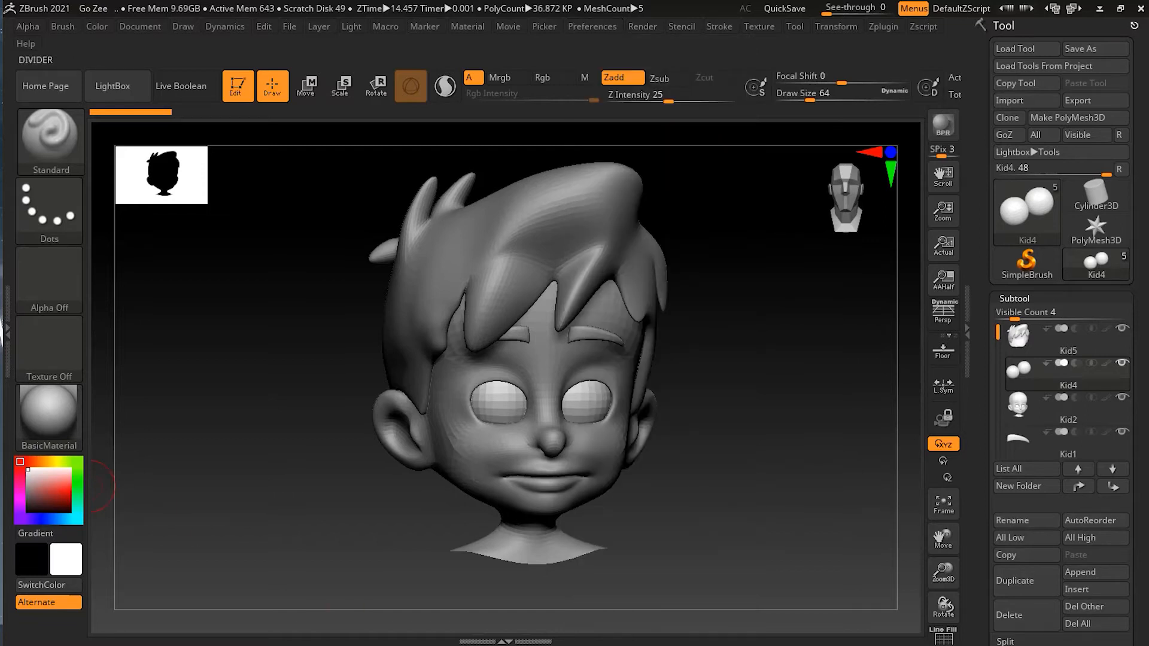
In Preferences > GoZ, run Update all paths to re-detect GoZ application locations
left_click(592, 26)
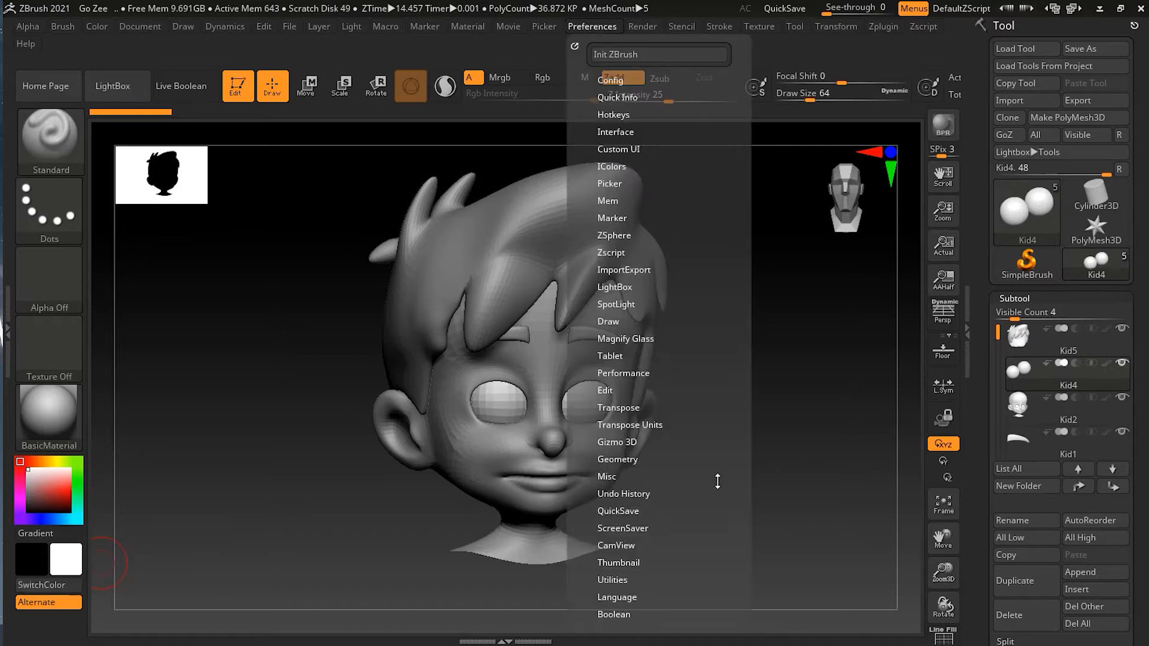
scroll("down", 3)
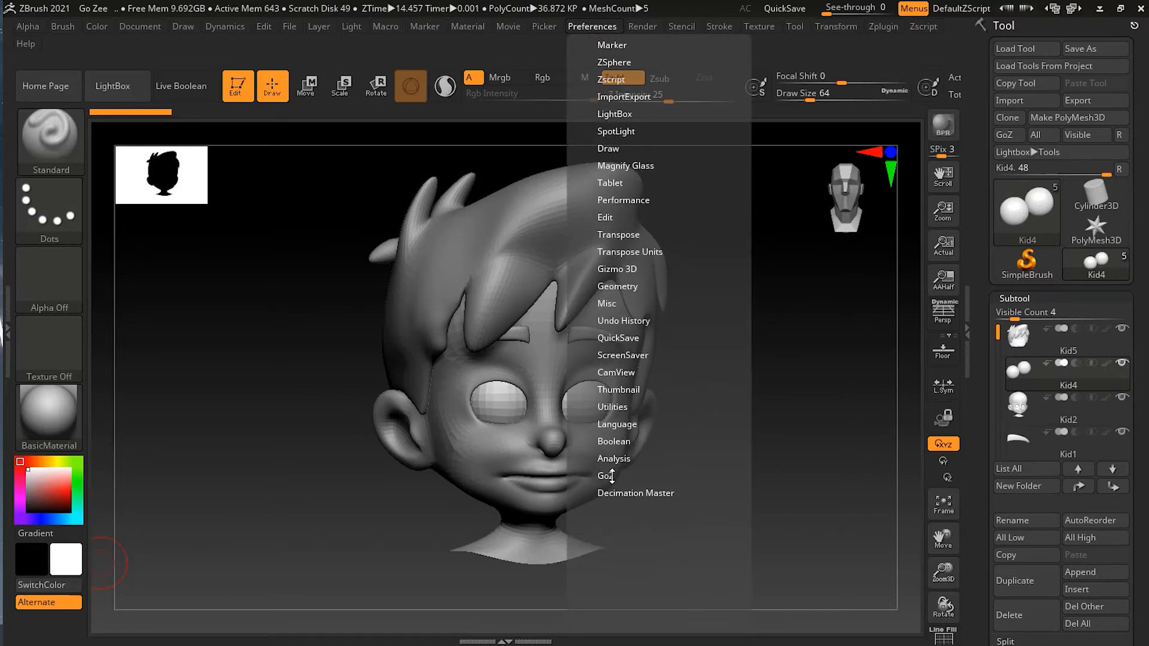
left_click(608, 475)
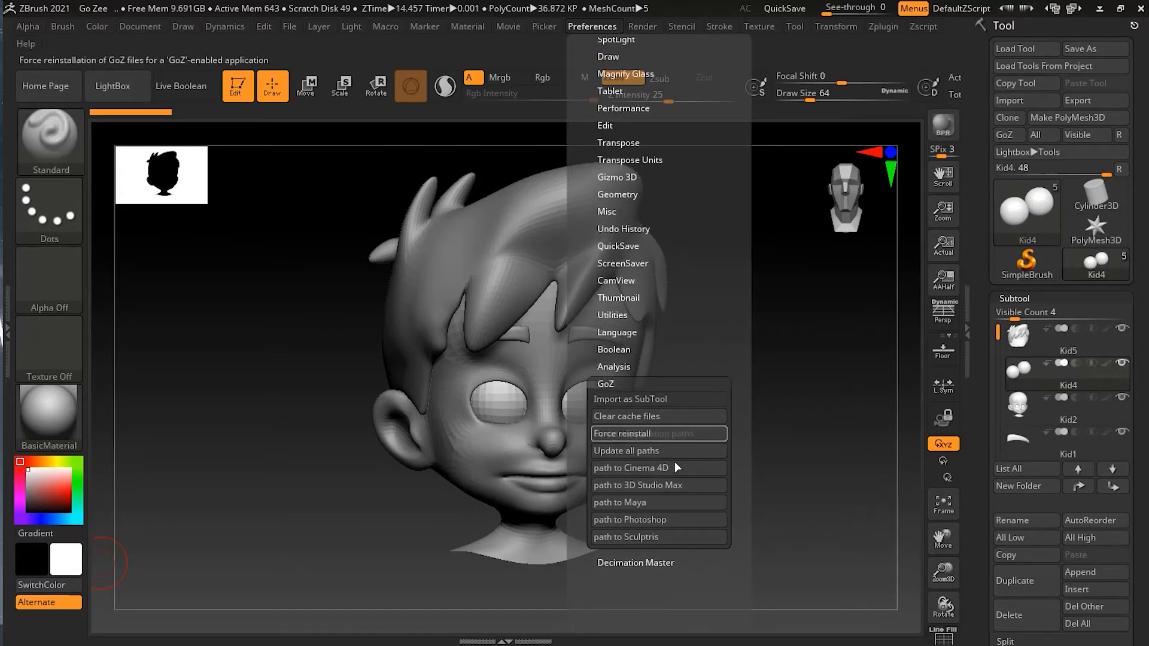
mouse_move(651, 451)
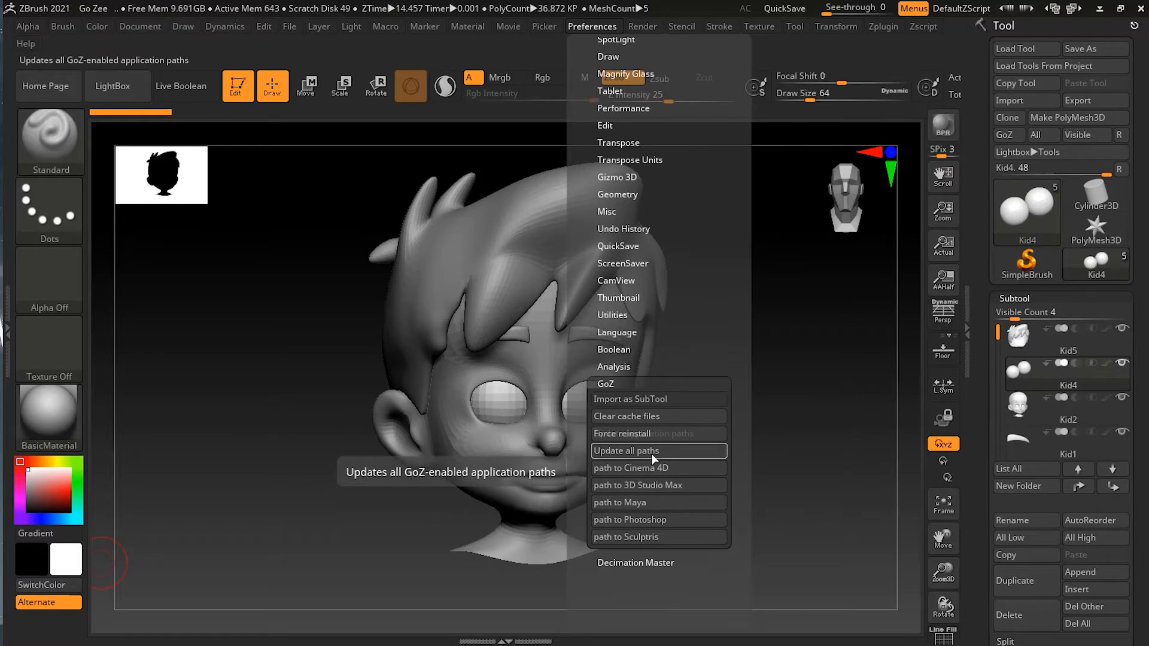
left_click(625, 451)
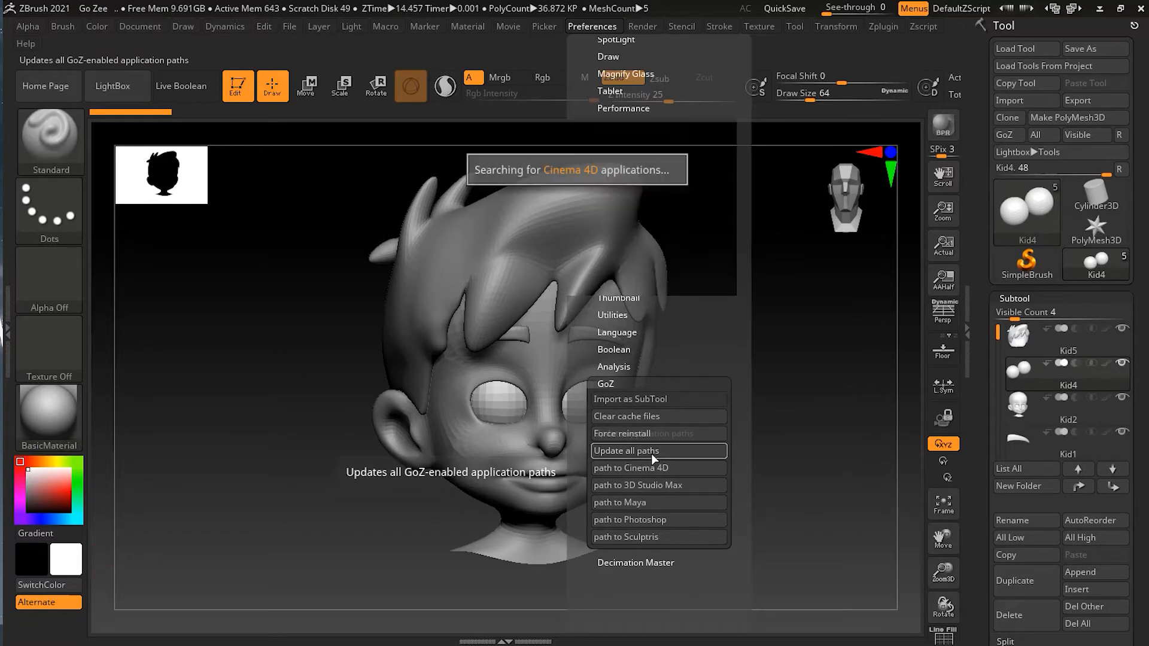
Accept the found 3dsmax.exe and maya.exe paths and mark Sculptris as 'Not installed!'
left_click(625, 451)
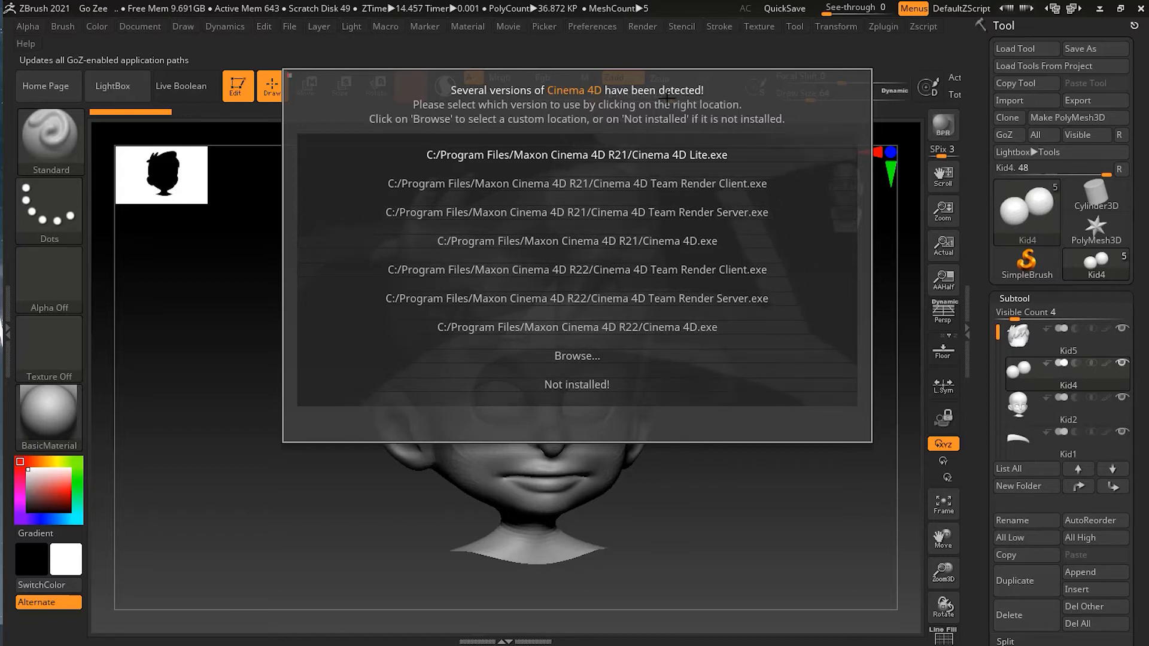
mouse_move(576, 183)
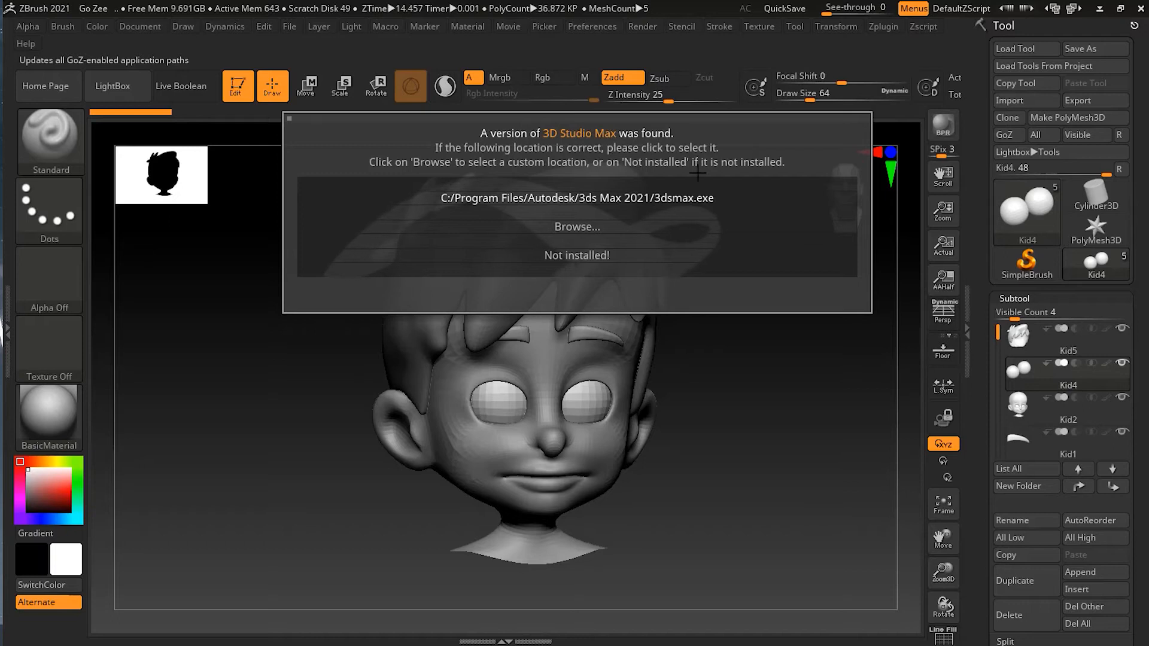
left_click(576, 197)
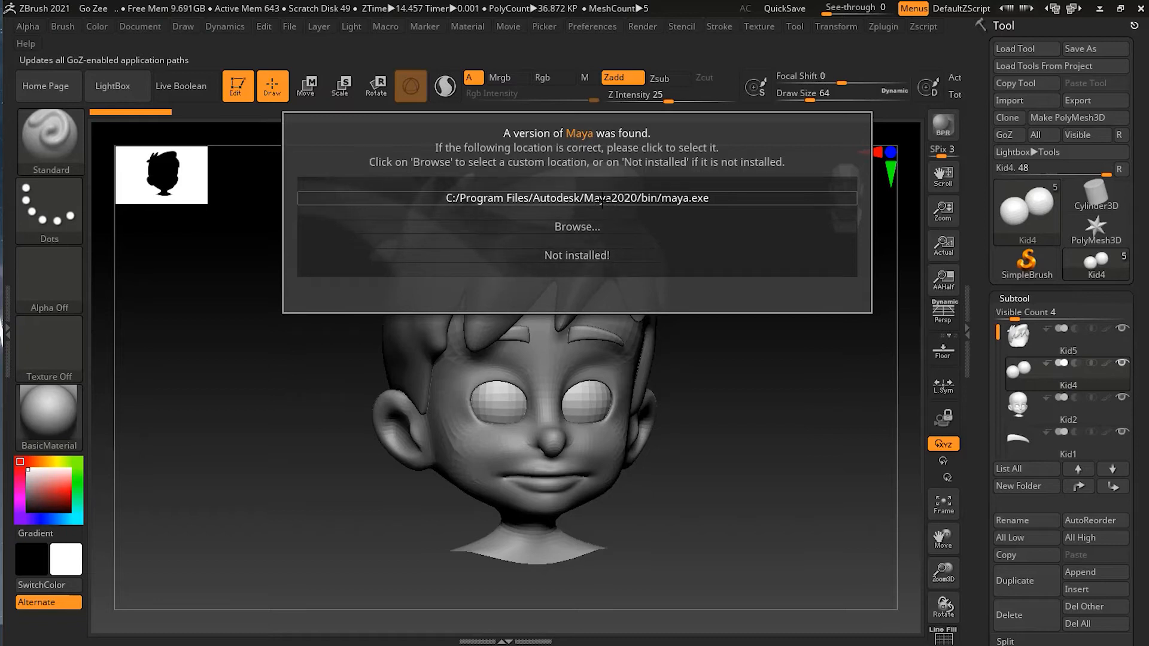
left_click(577, 197)
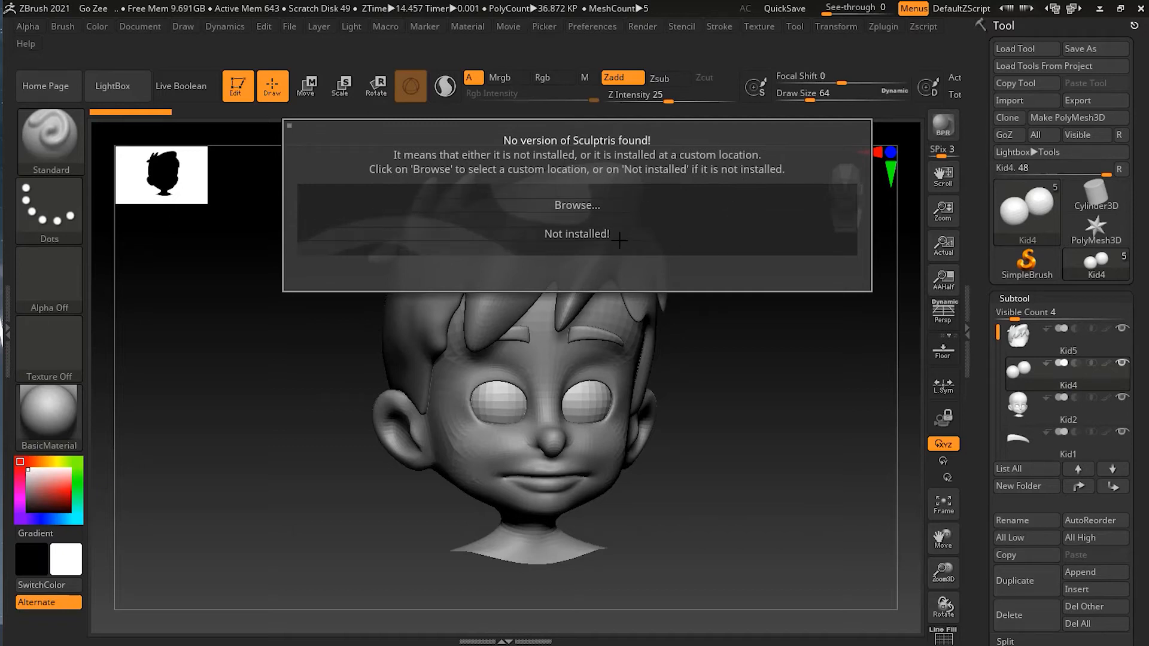
left_click(576, 233)
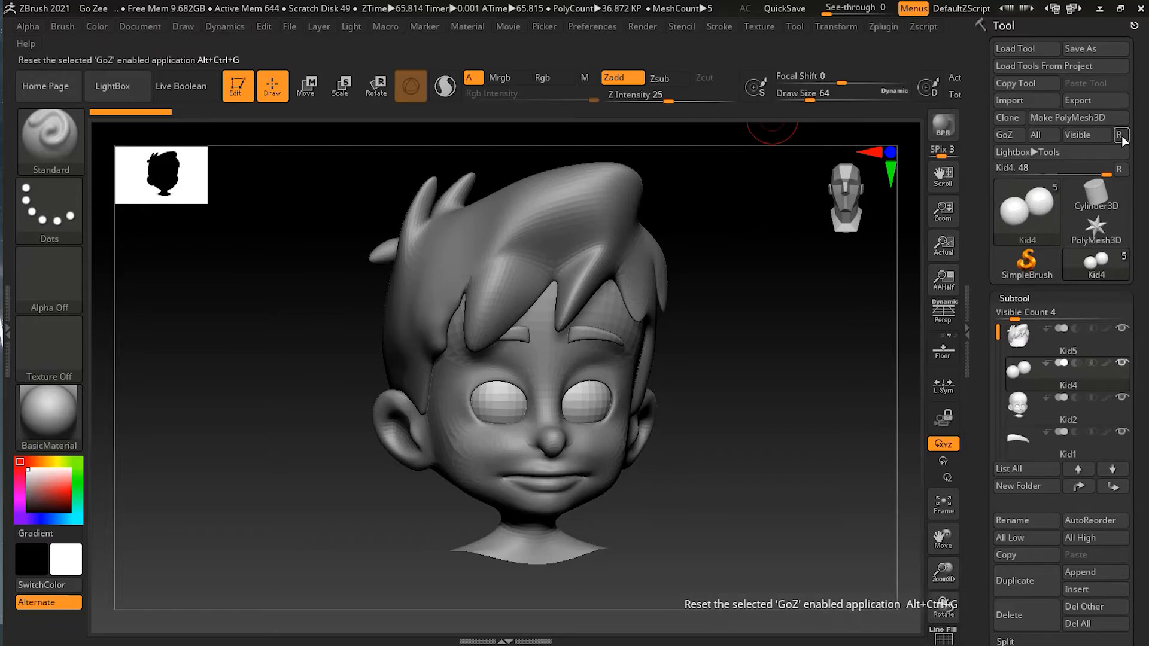
Reset the GoZ target application with the R button and continue past the GoZBrush notice
left_click(1120, 135)
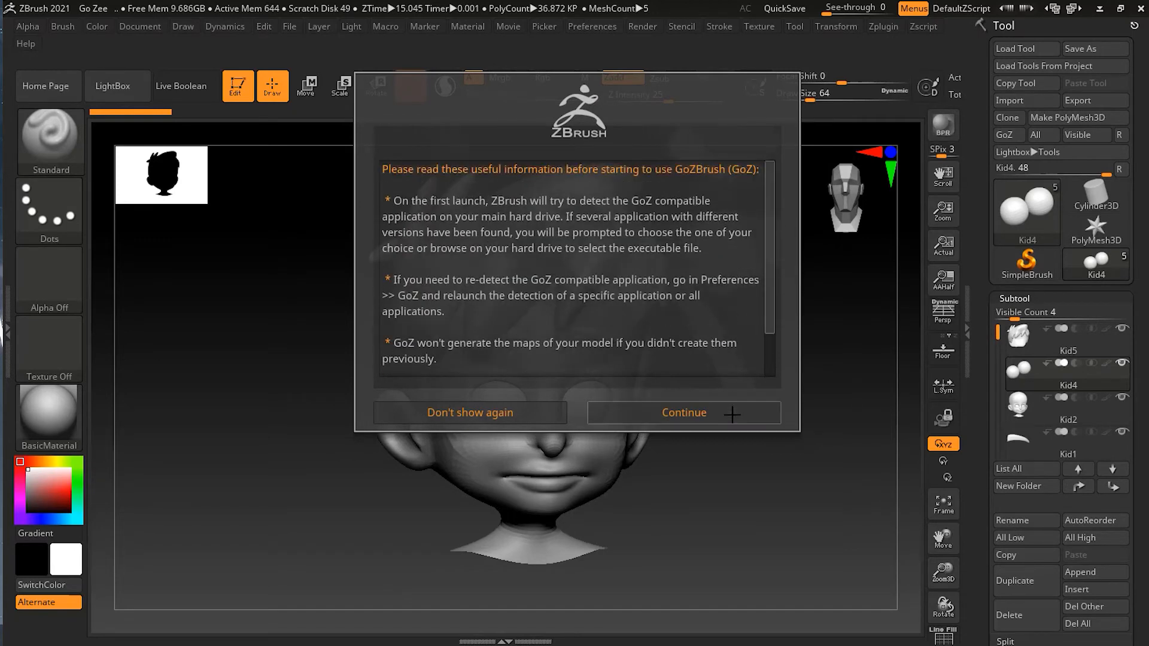
left_click(682, 413)
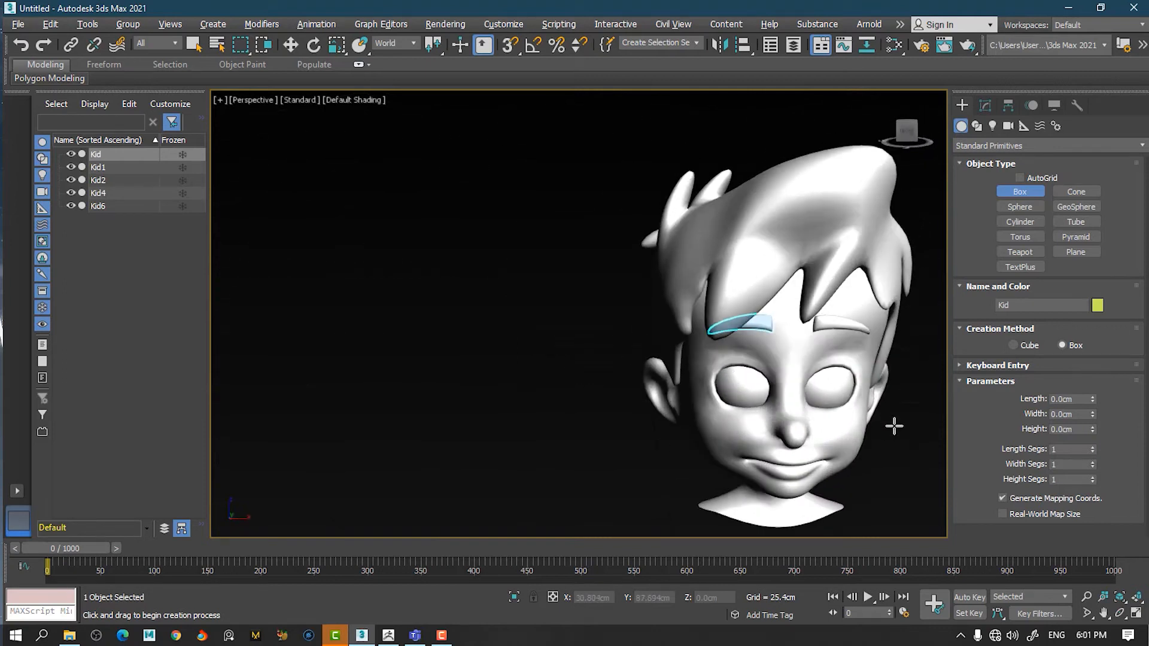
Centre and zoom the Perspective viewport onto the imported kid's face
left_click_drag(894, 424, 756, 390)
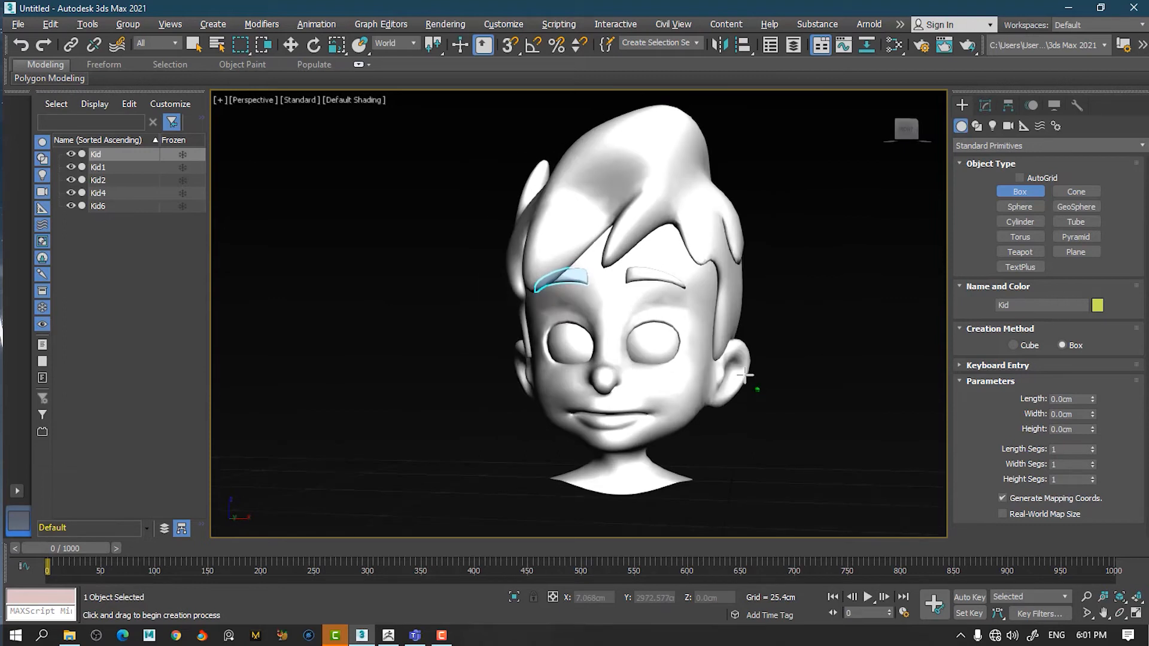
left_click_drag(743, 374, 677, 396)
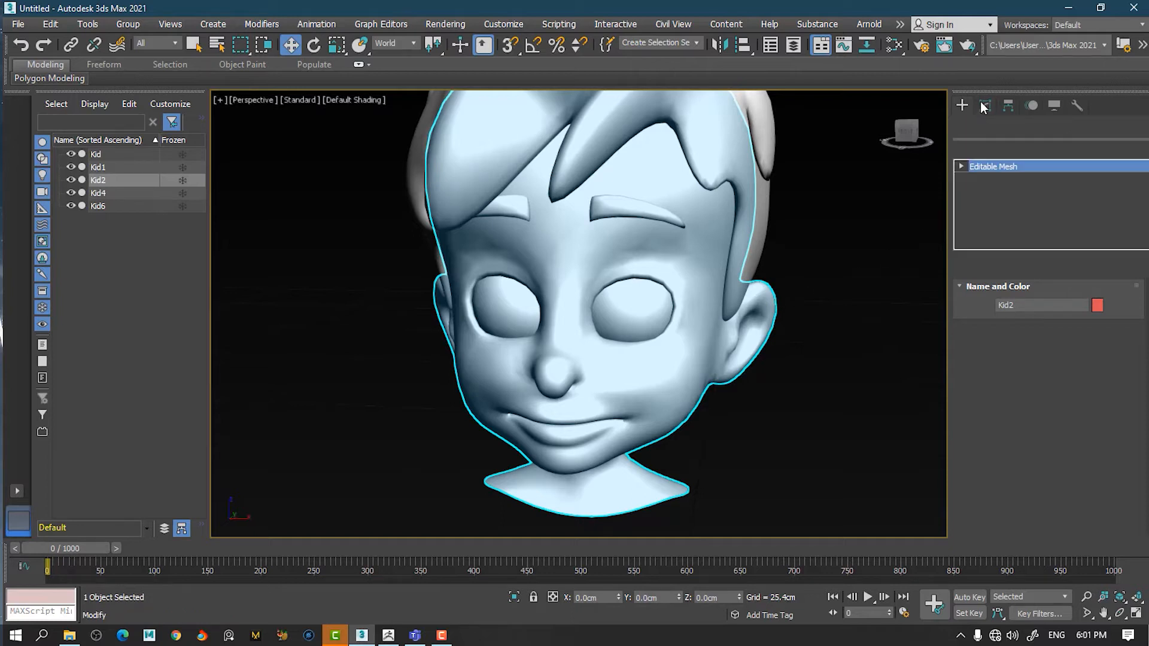
Convert the Kid2 head to an Editable Poly via the viewport context menu
left_click(985, 105)
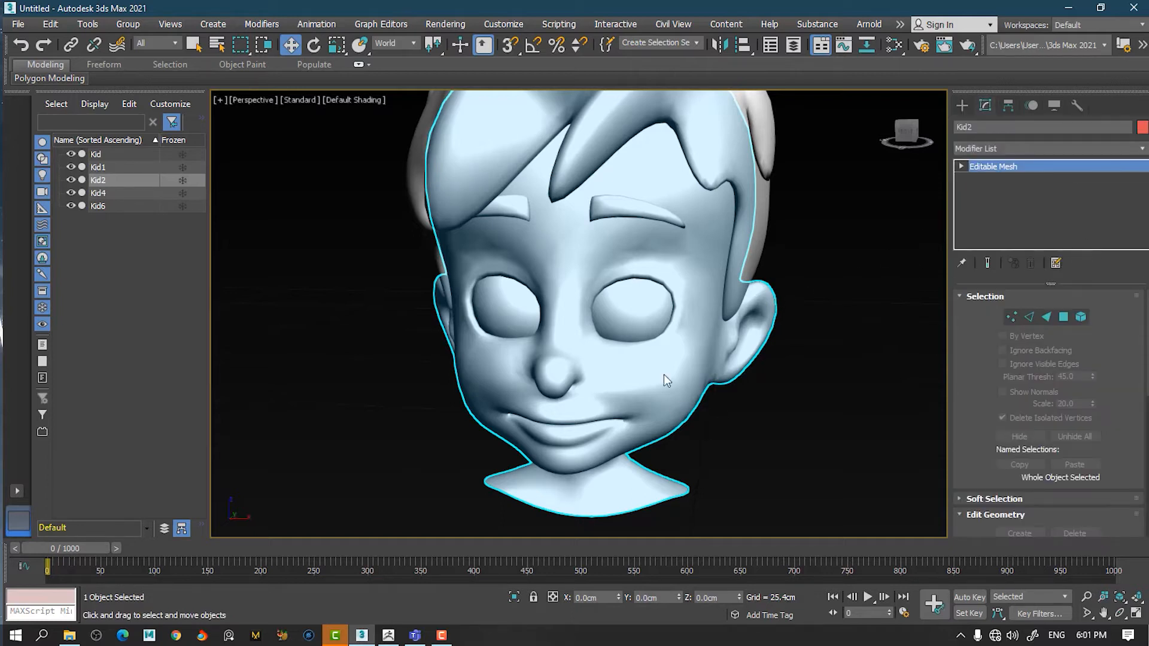
right_click(665, 375)
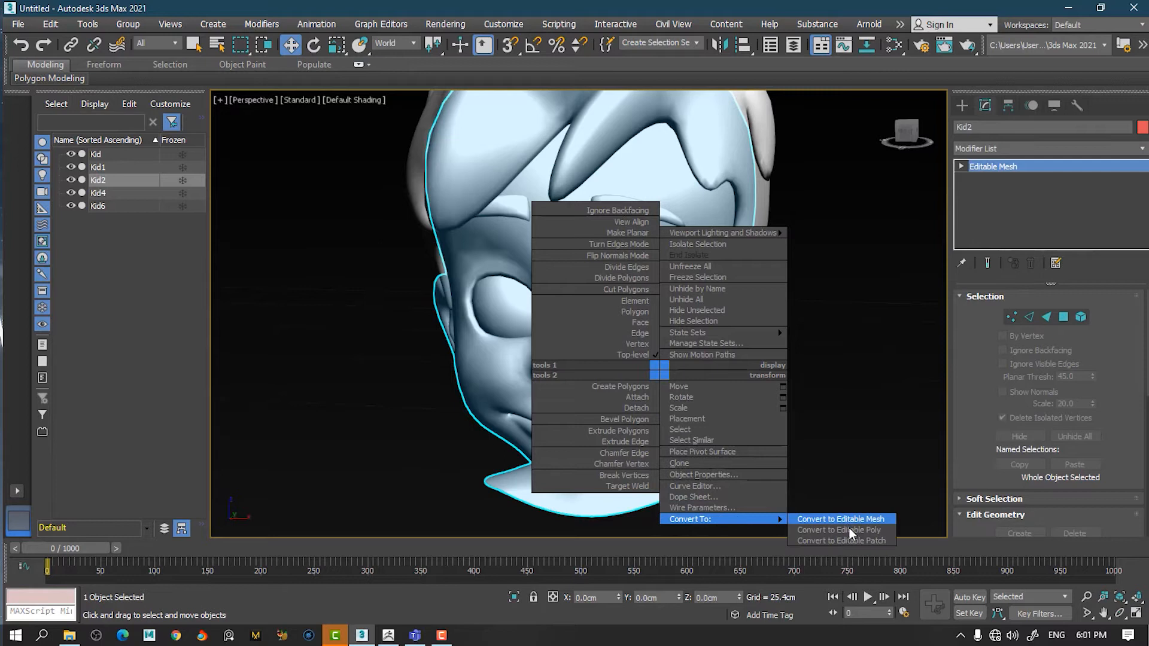
left_click(837, 530)
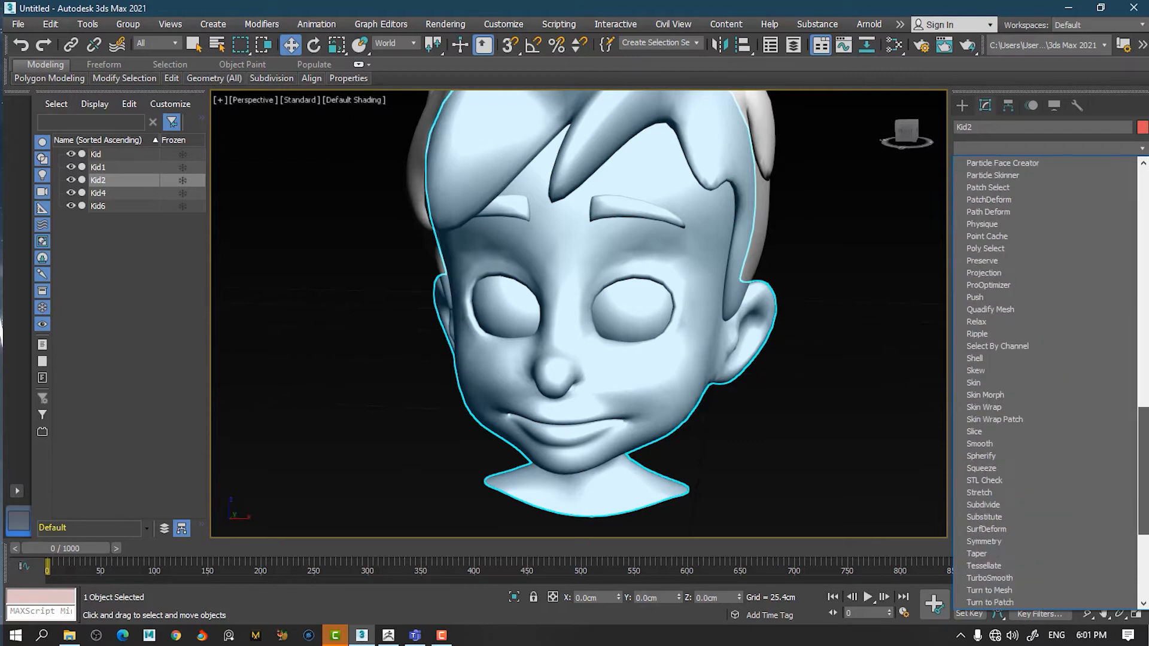
Add a Symmetry modifier on X and lower the Weld Seam Threshold to 0.051 cm
scroll("down", 3)
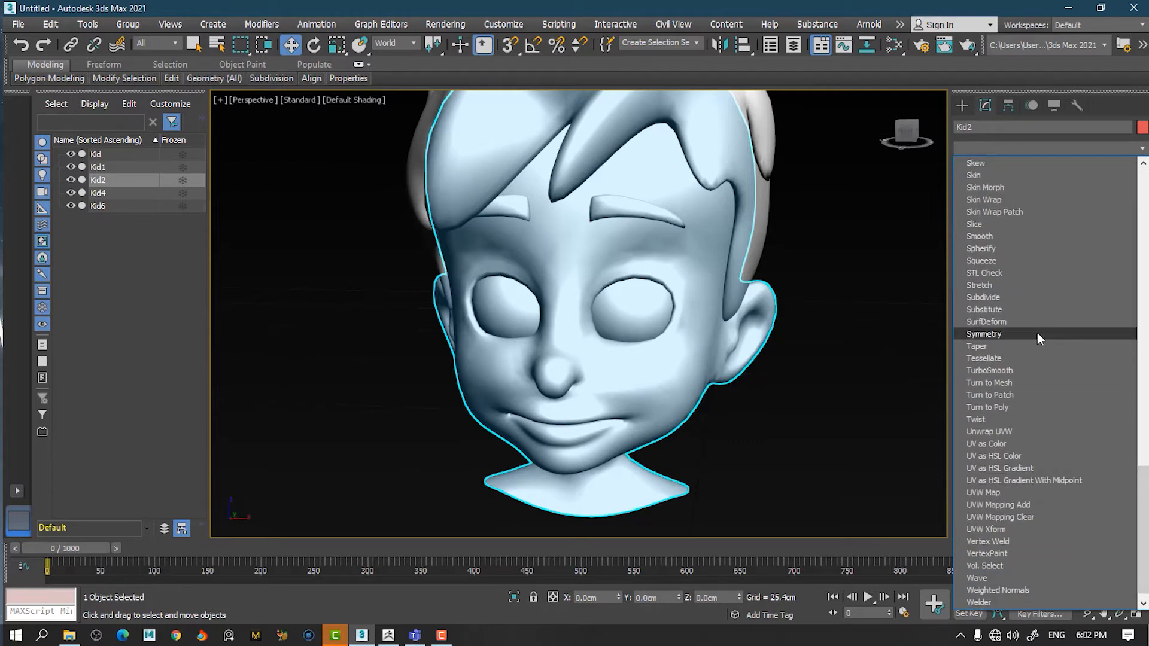
left_click(984, 334)
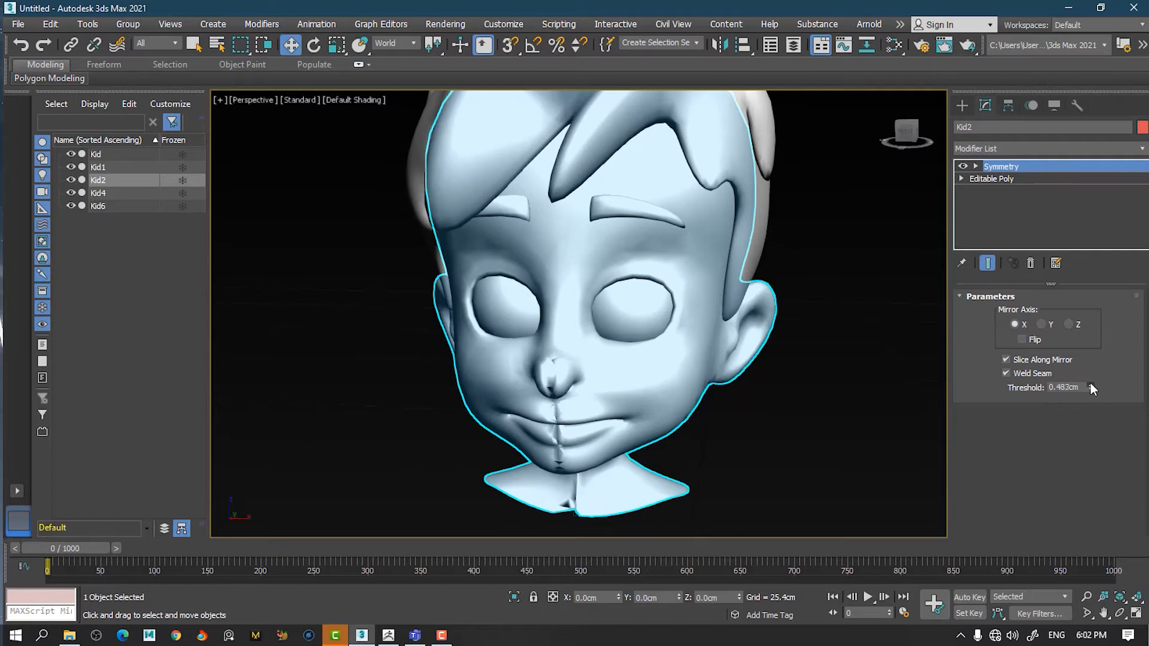
left_click(1089, 384)
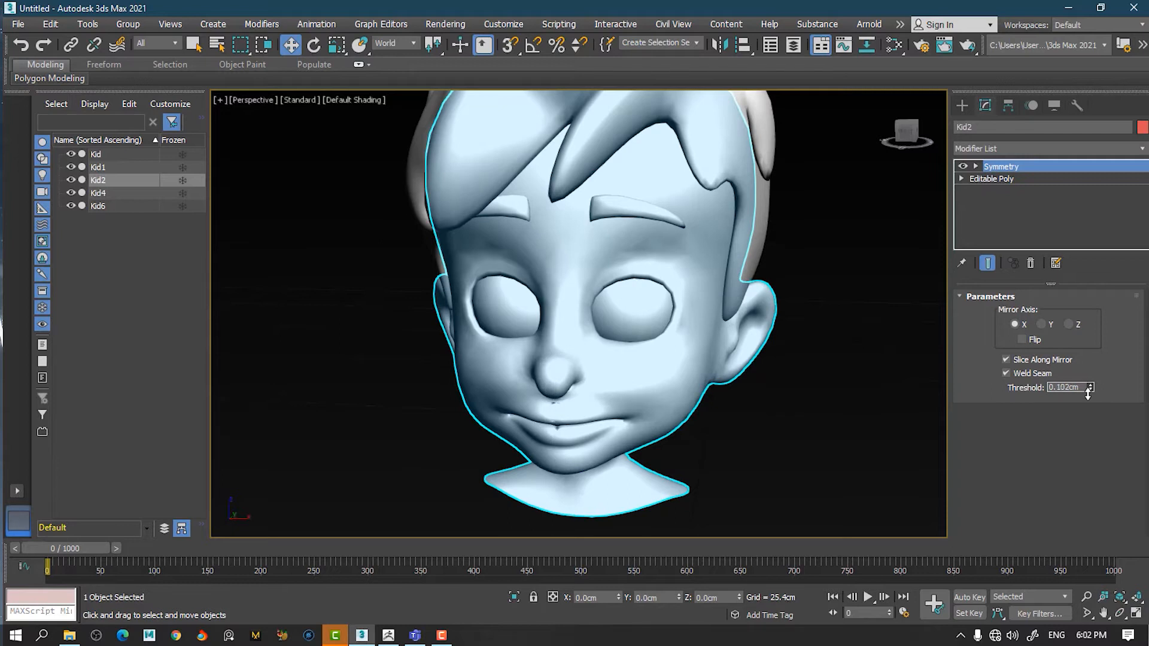
left_click(1089, 390)
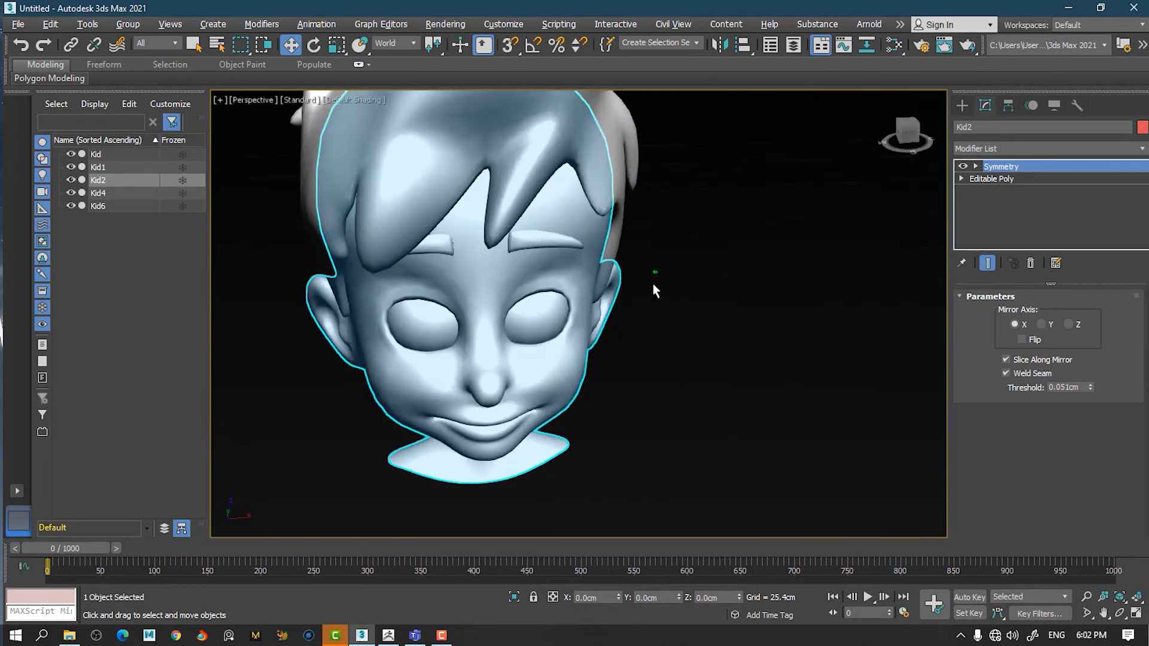
left_click(990, 178)
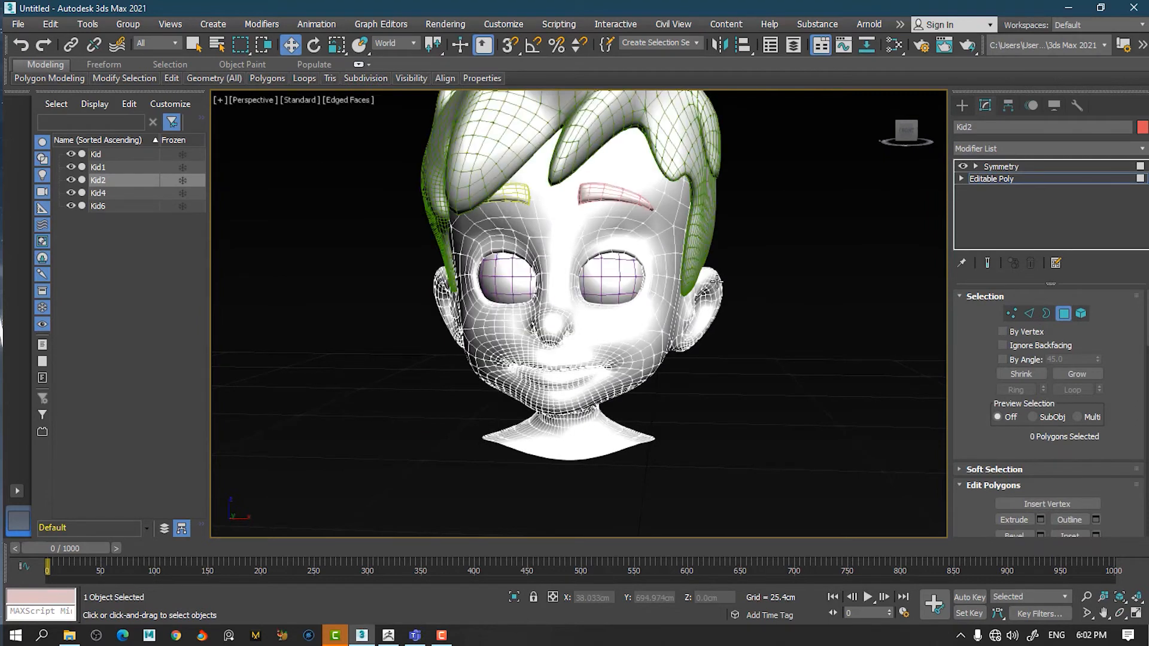
Select the face polygons on one half and enable Show End Result to see the mirror
left_click(714, 280)
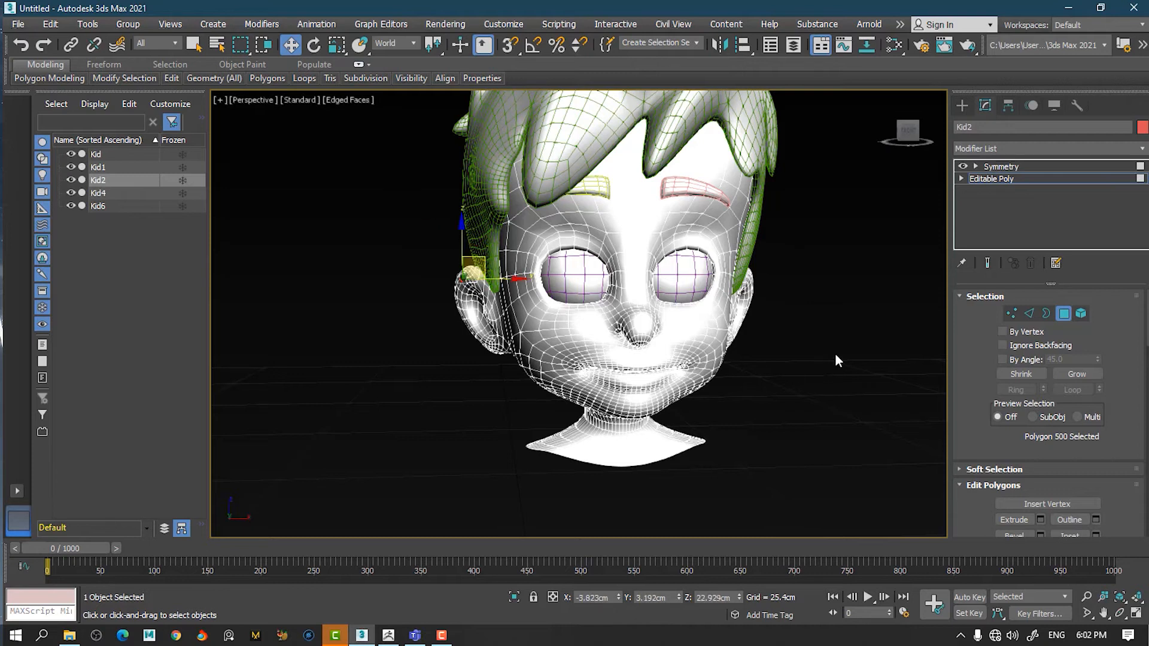
mouse_move(987, 262)
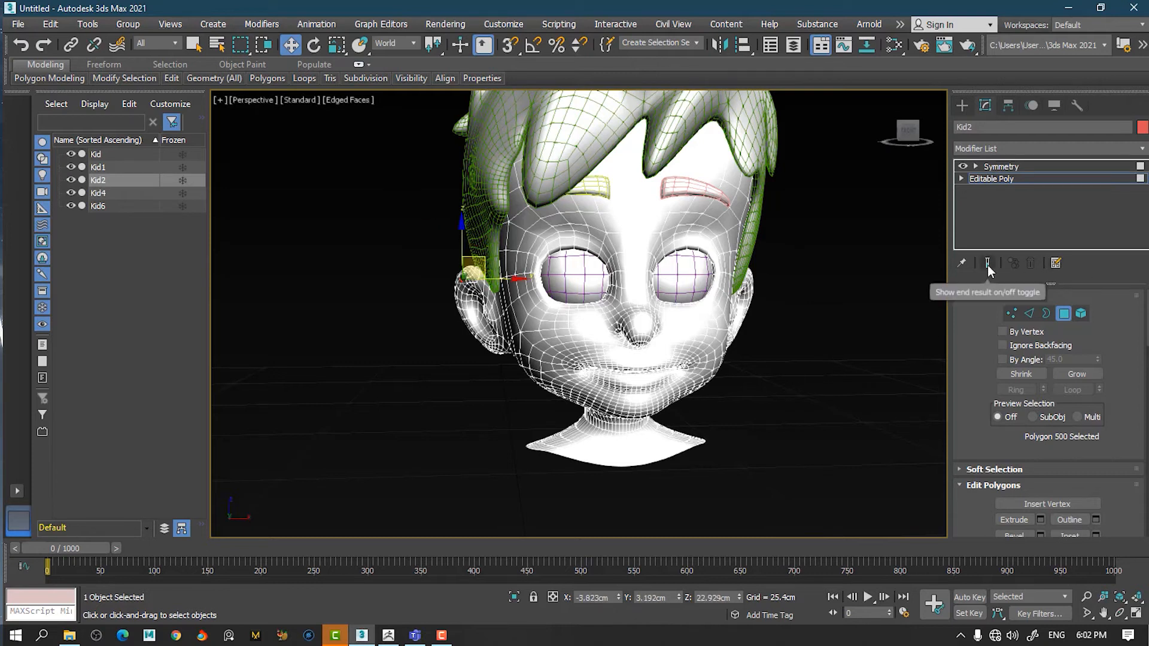
left_click(985, 262)
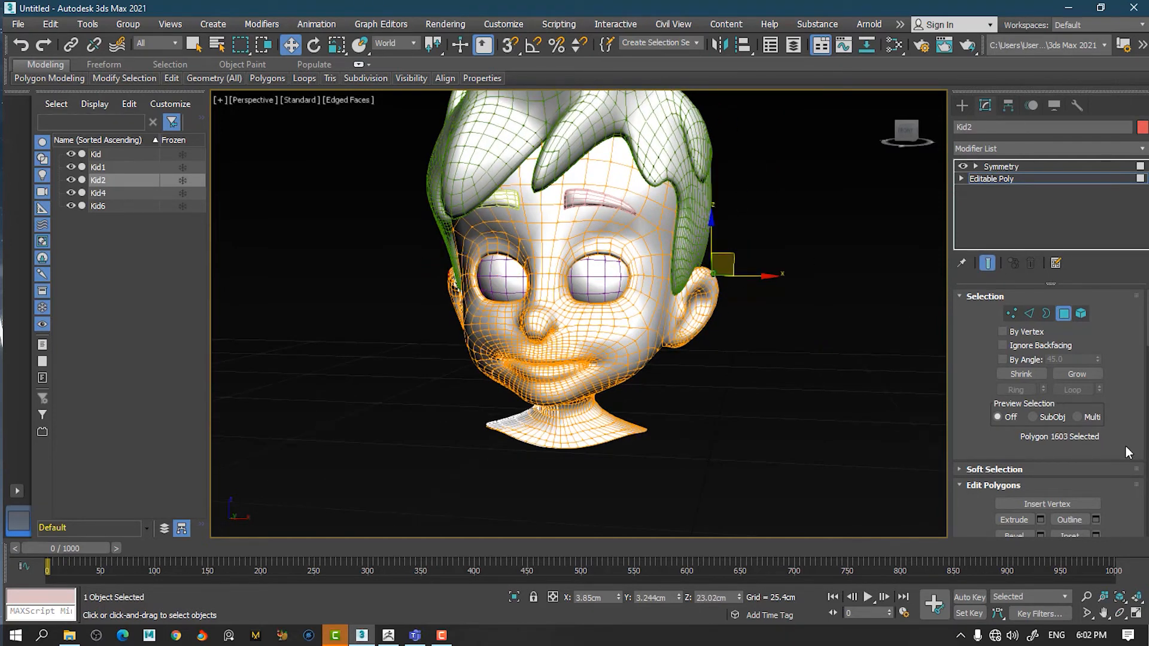
Enable Use Soft Selection with a 50.8 cm falloff for the 1603 selected face polygons
left_click(989, 469)
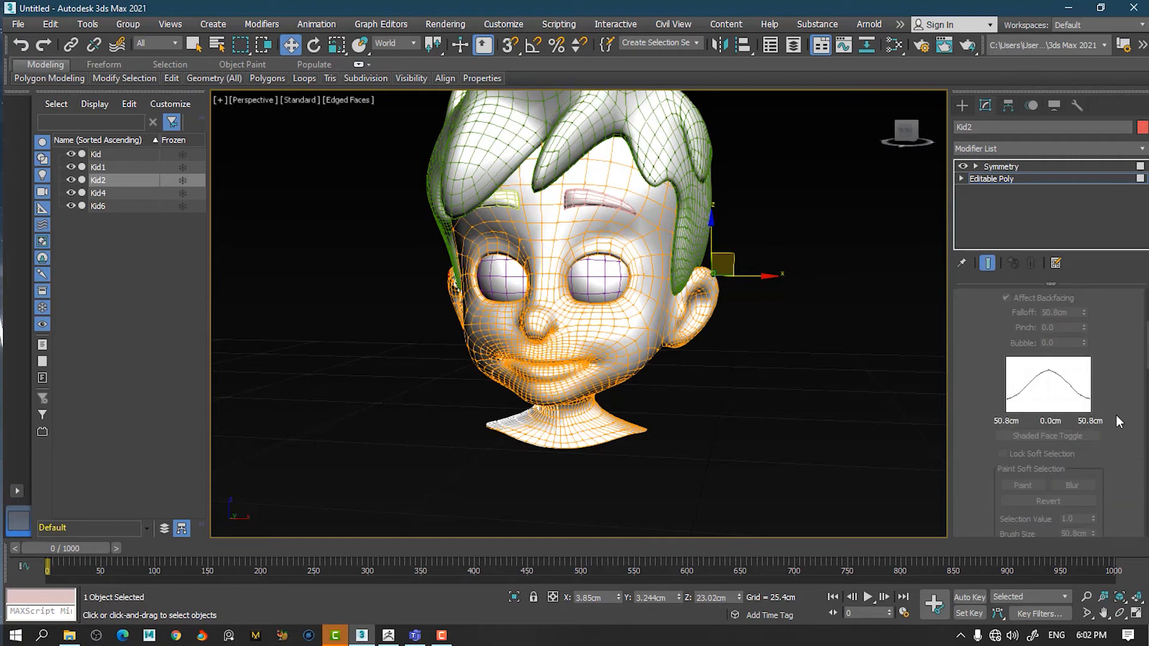
left_click(1002, 343)
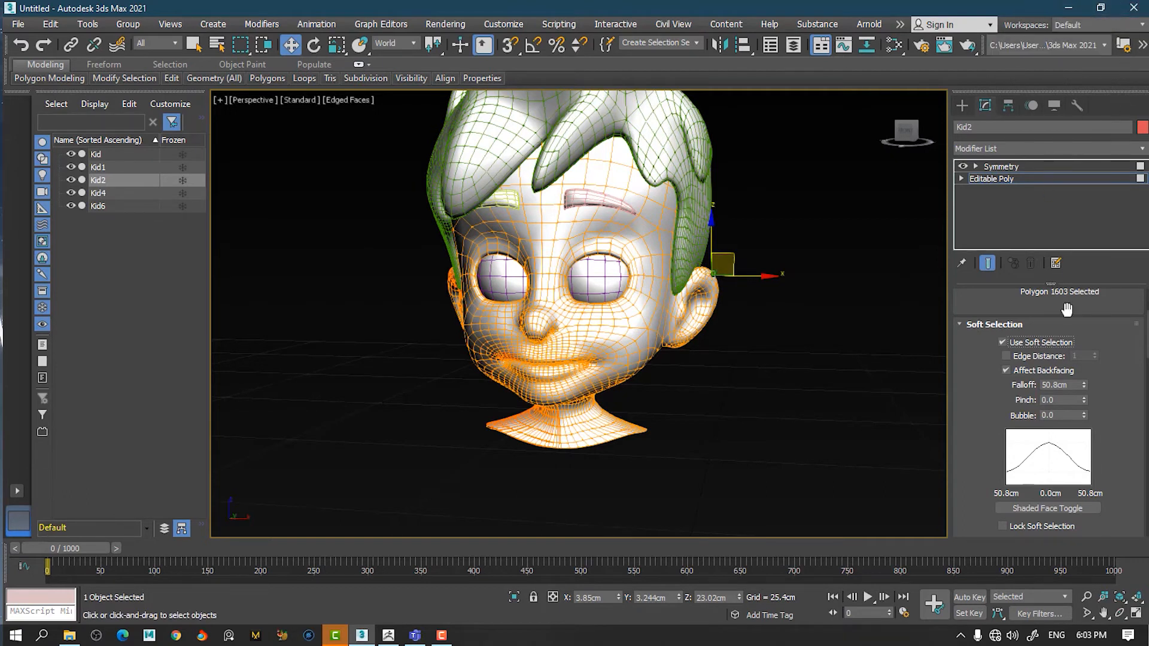
mouse_move(1053, 97)
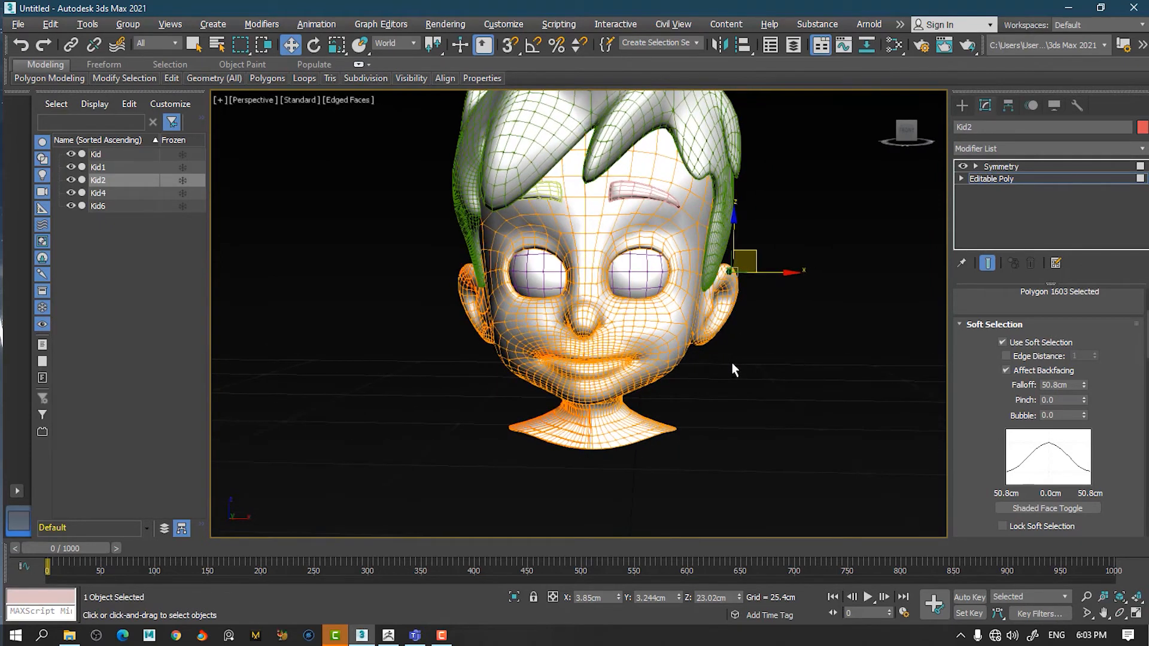
mouse_move(777, 262)
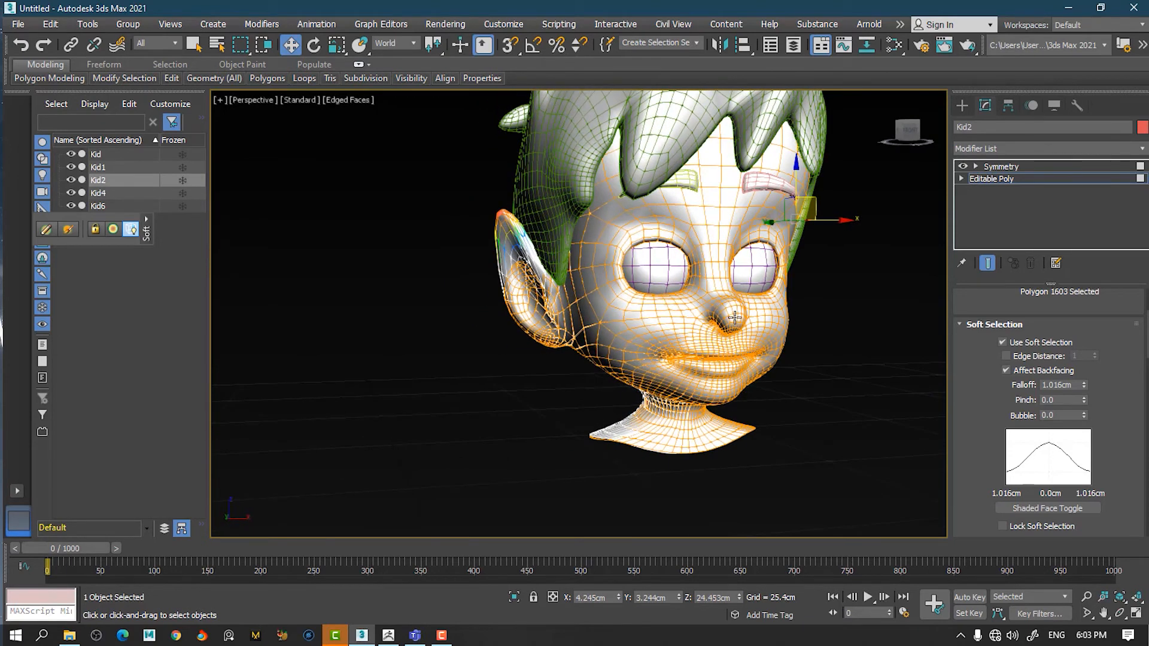
Exit polygon sub-object editing and deselect the reshaped head
left_click(715, 315)
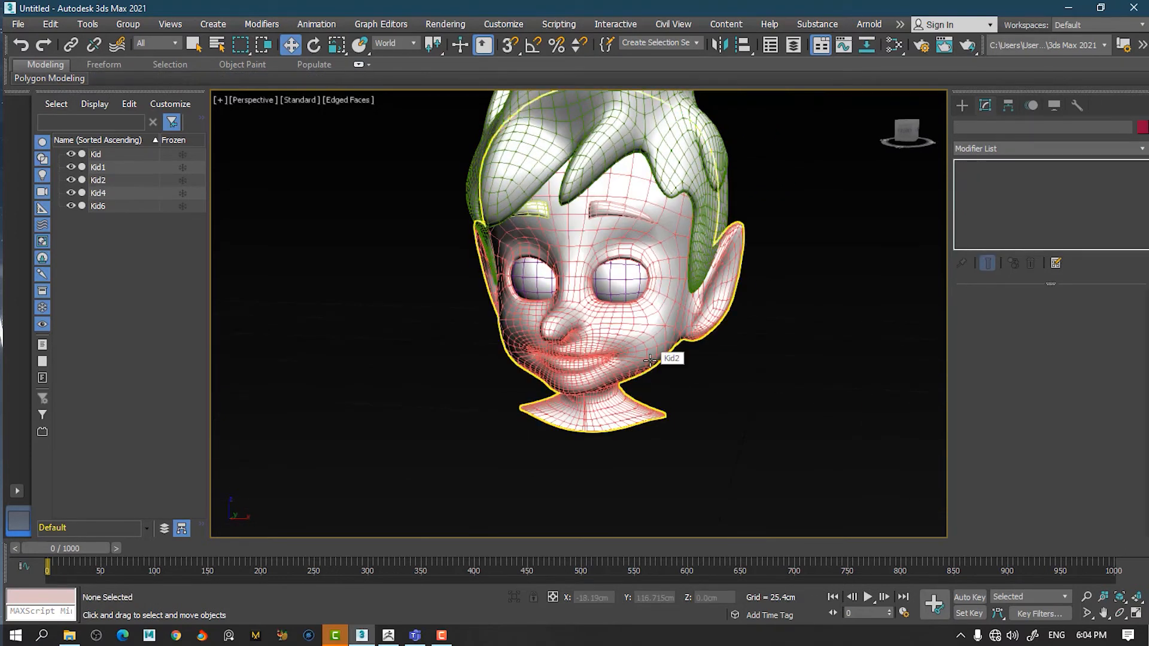
Hide edged faces with F4 and orbit to inspect the pointed ears and longer nose
key("F4")
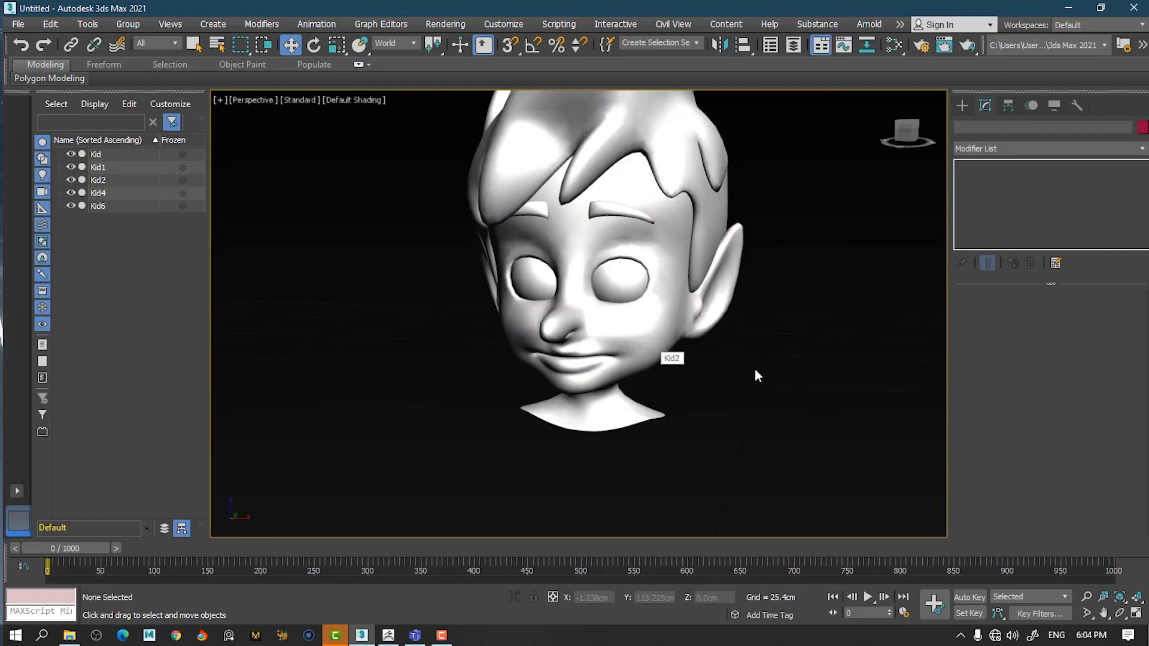
left_click_drag(759, 376, 798, 358)
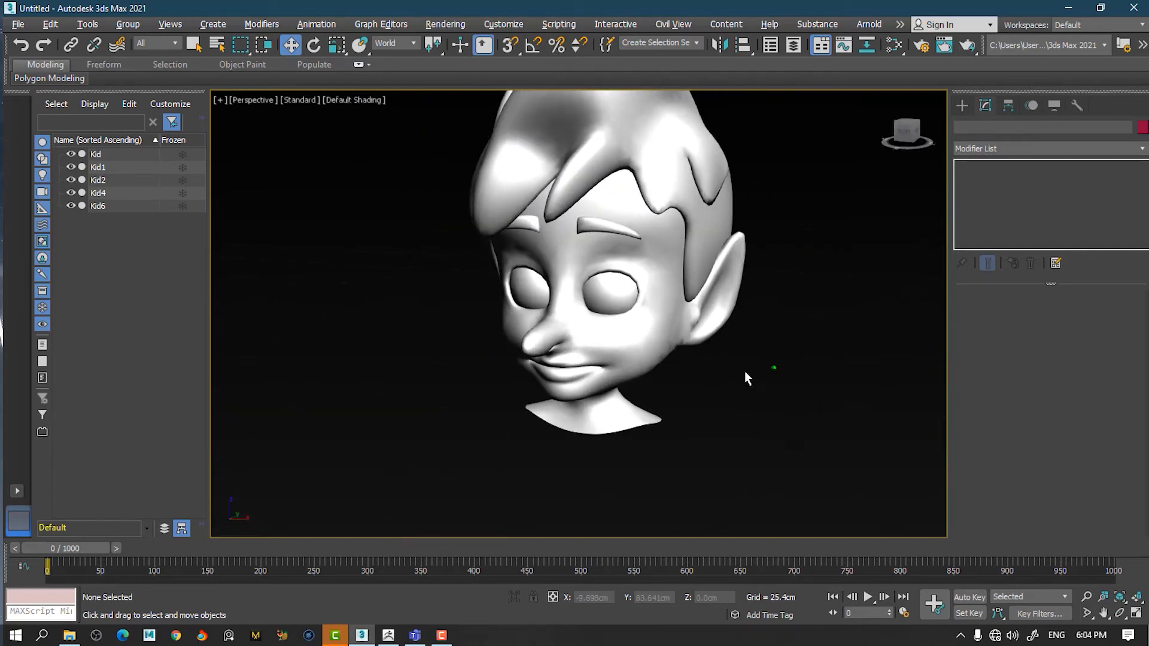
left_click_drag(746, 378, 770, 271)
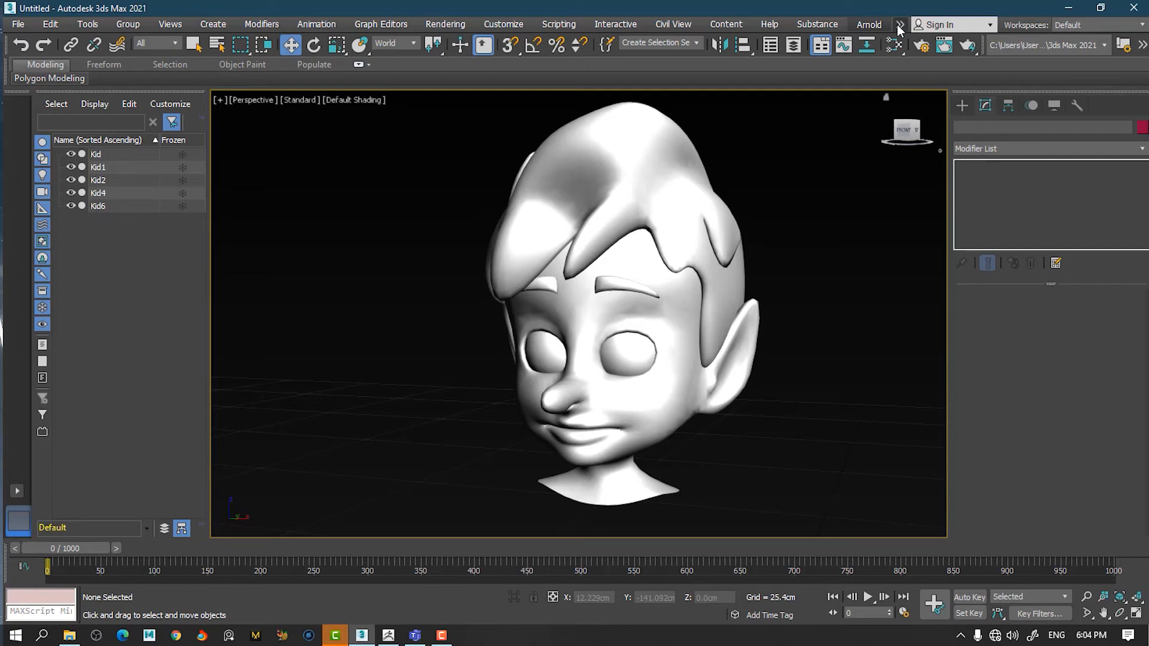
Use GoZ Edit in ZBrush, dismiss the no-selection warning, and resend all five Kid objects
left_click(899, 26)
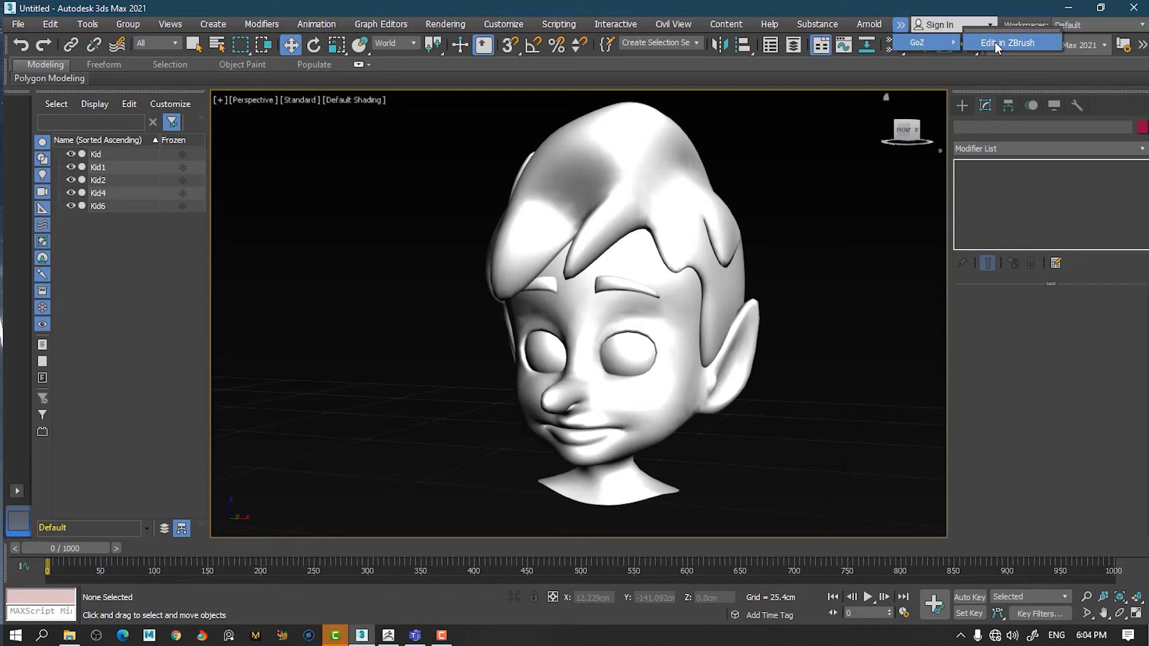
left_click(1012, 42)
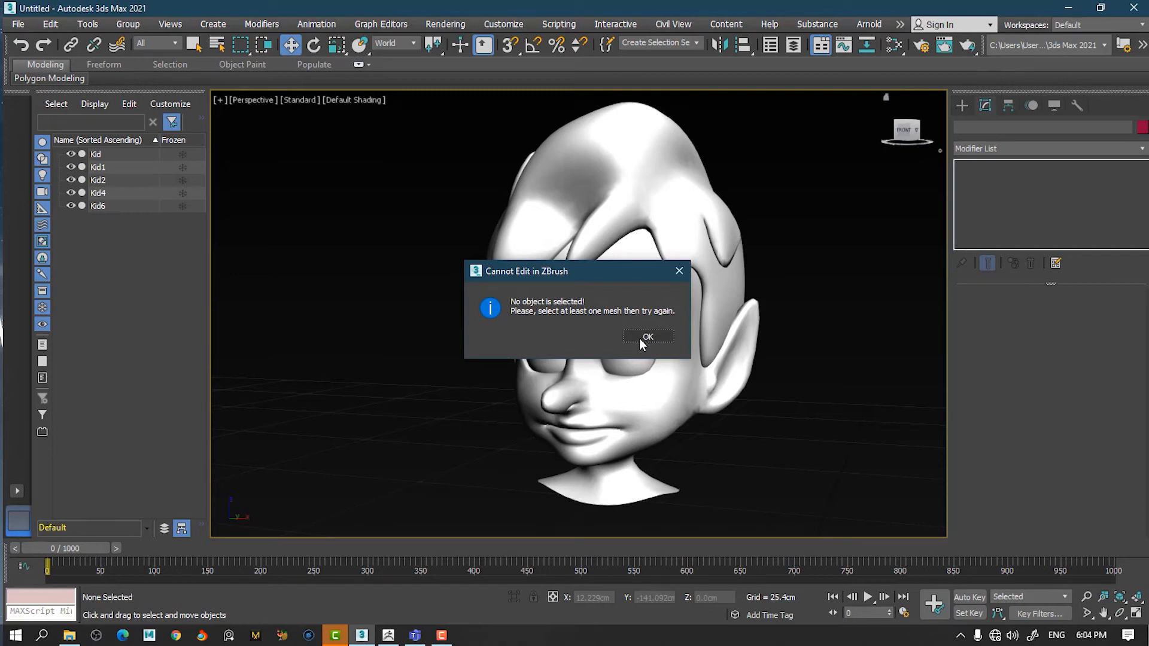
mouse_move(664, 337)
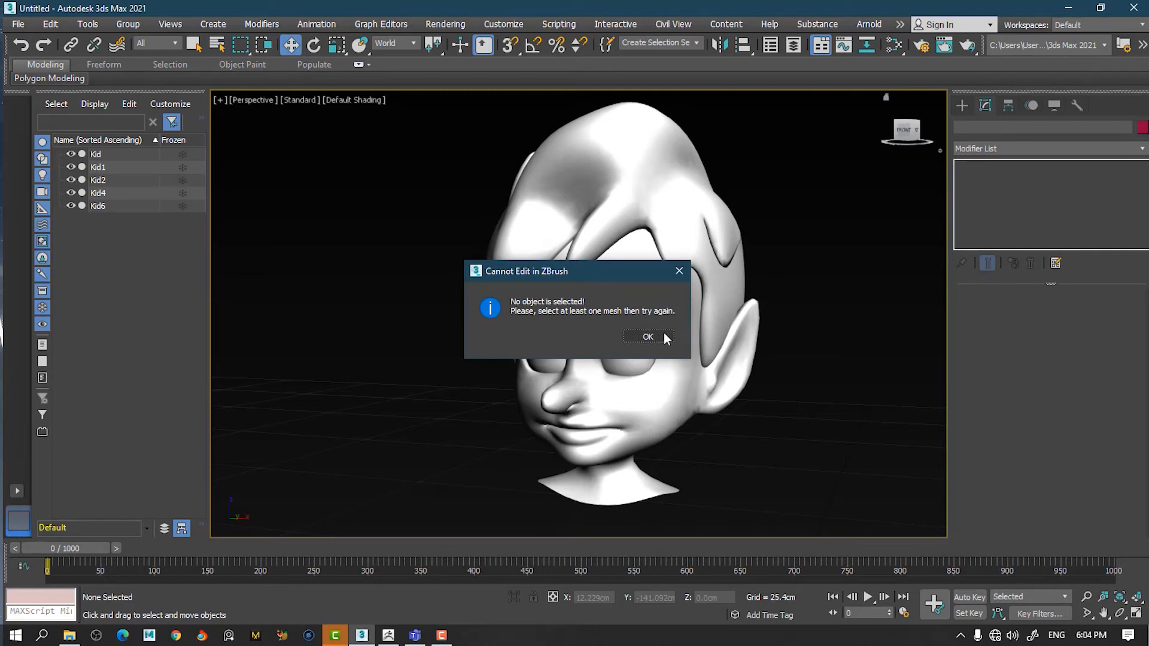
left_click(643, 336)
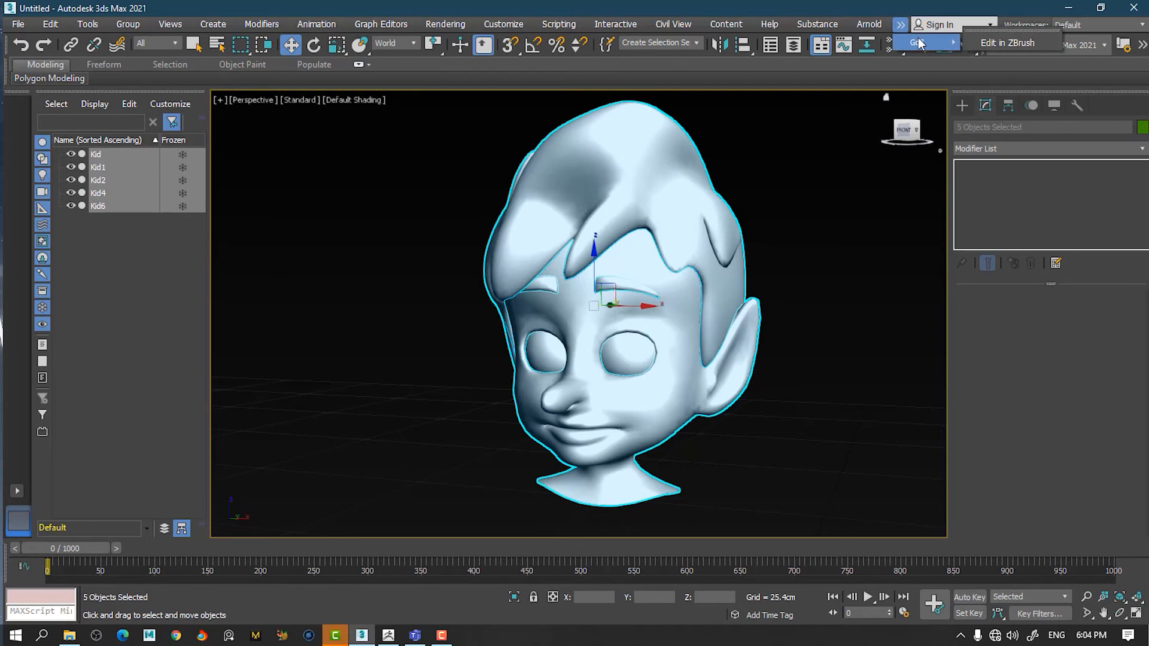
mouse_move(1010, 42)
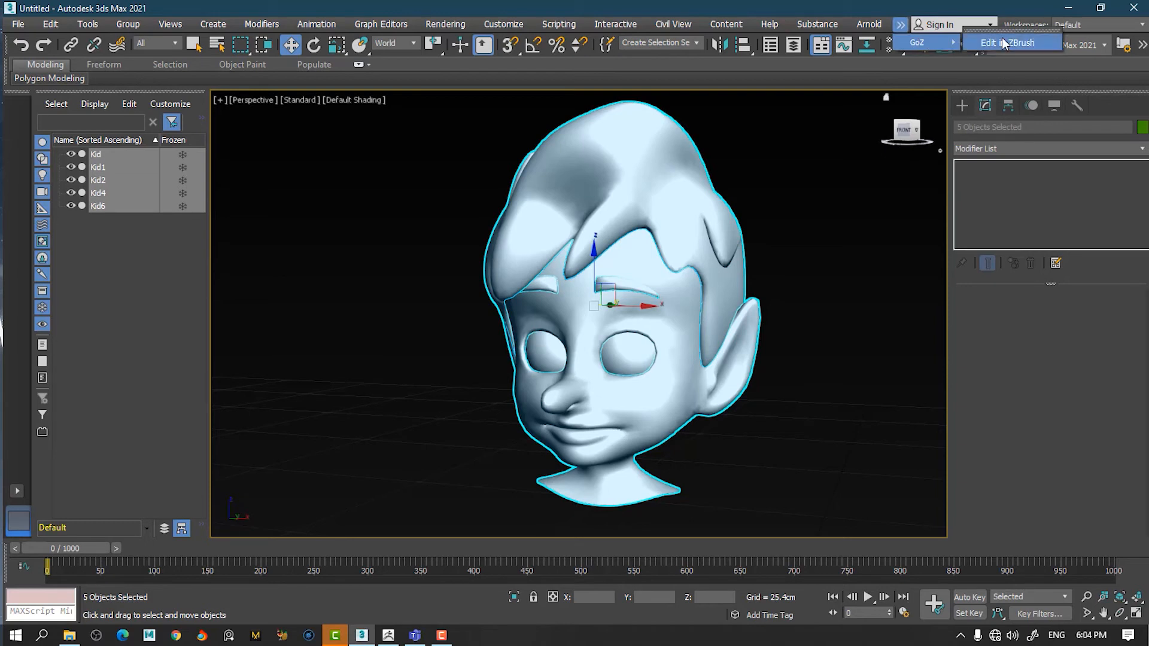
left_click(1014, 43)
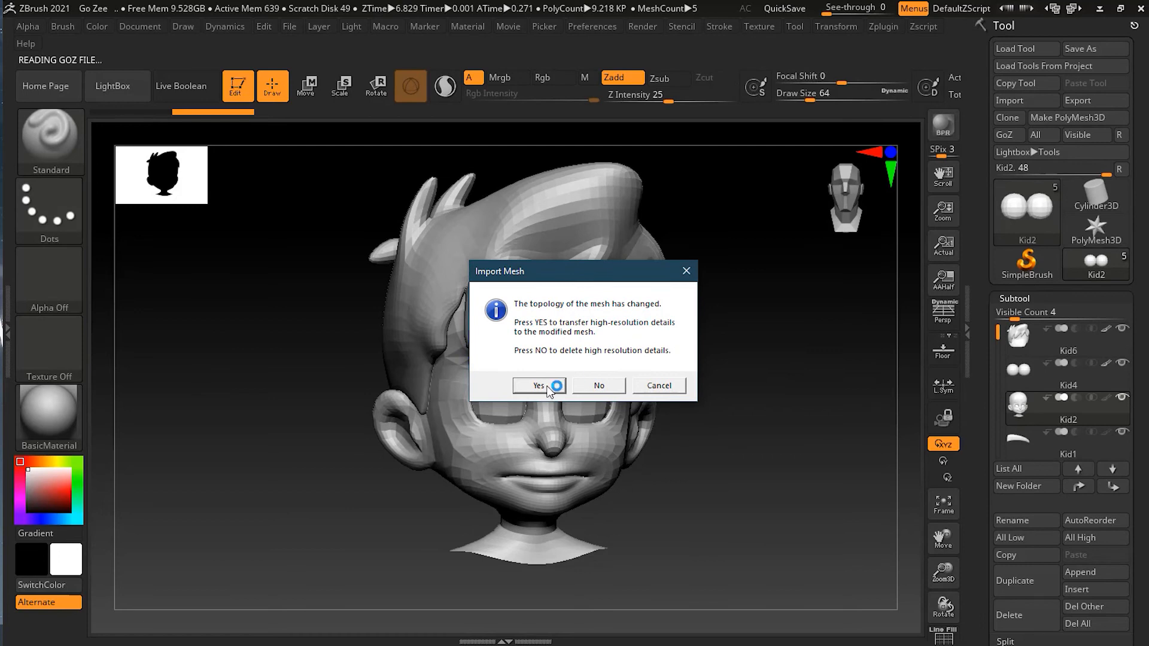
Accept transferring high-resolution details onto the modified Kid2 mesh and inspect it
left_click(539, 385)
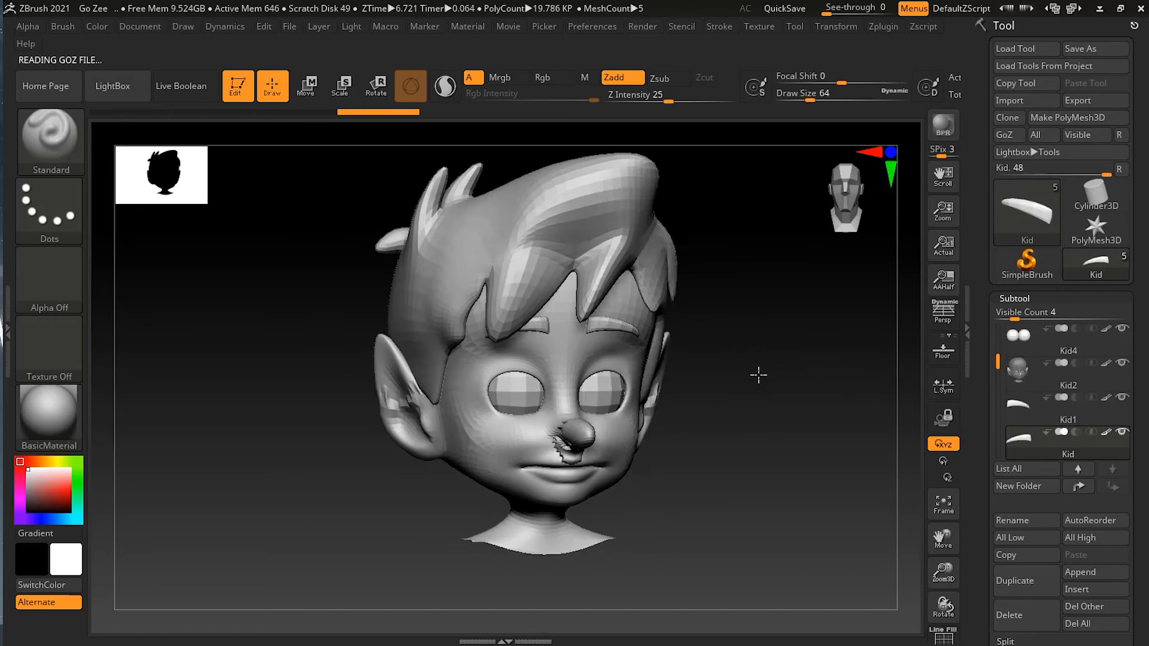
left_click_drag(759, 375, 770, 371)
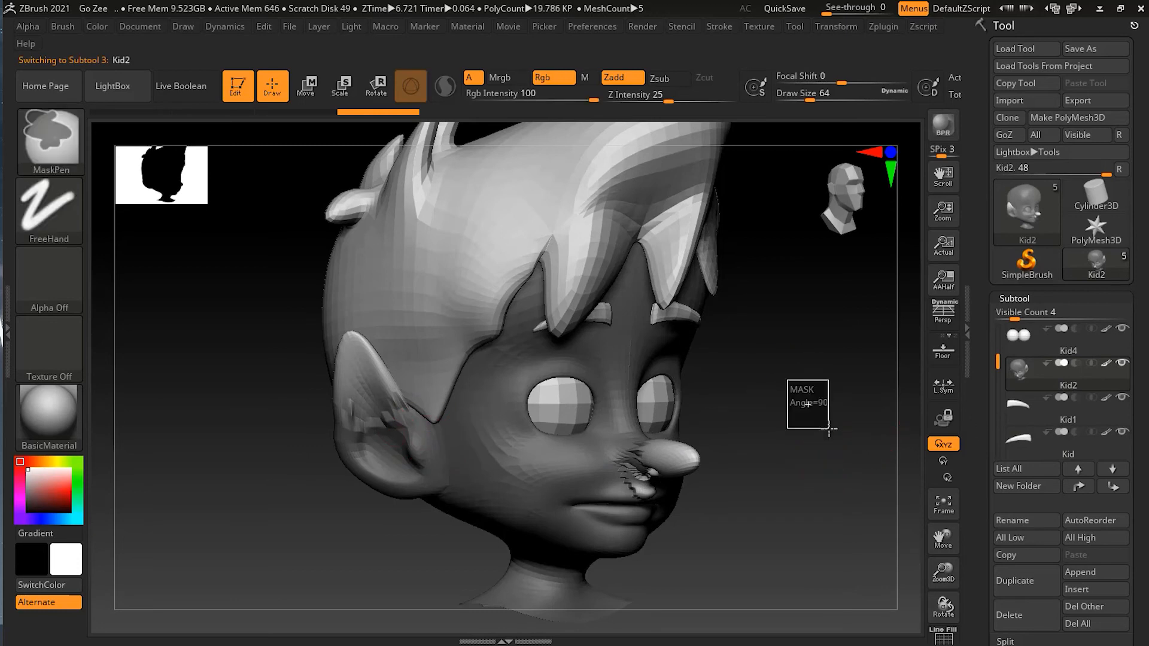
mouse_move(791, 388)
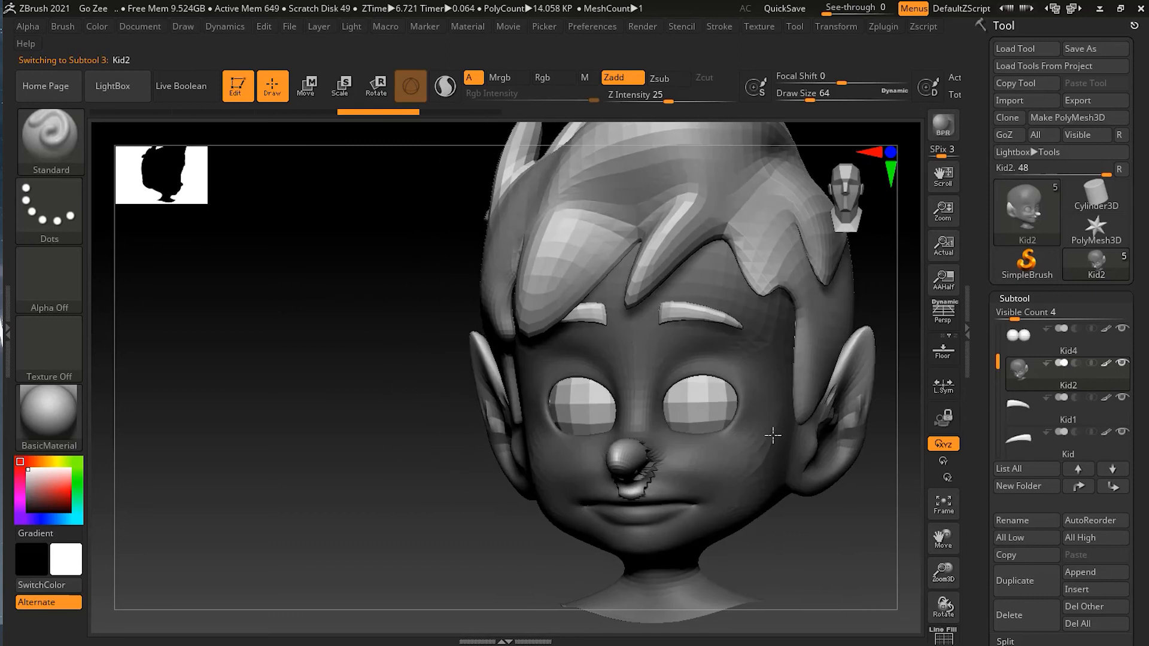
Rotate to the damaged nose and smooth the rough patches on the ear
left_click_drag(771, 435, 579, 509)
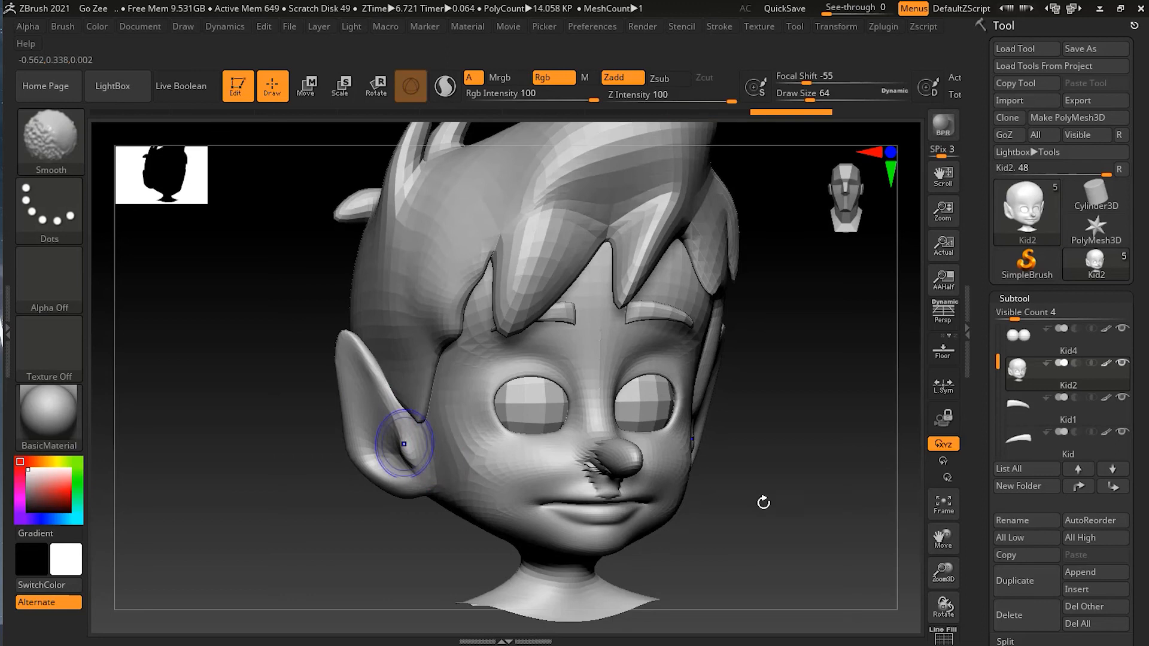
left_click_drag(401, 442, 562, 465)
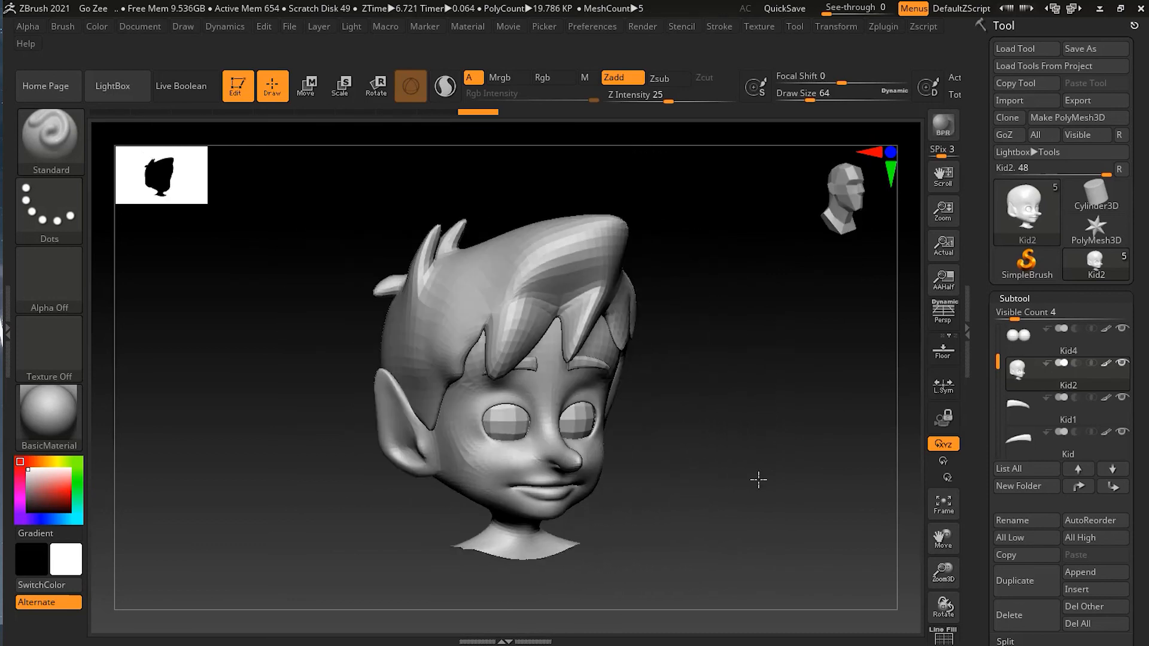
left_click_drag(758, 480, 696, 495)
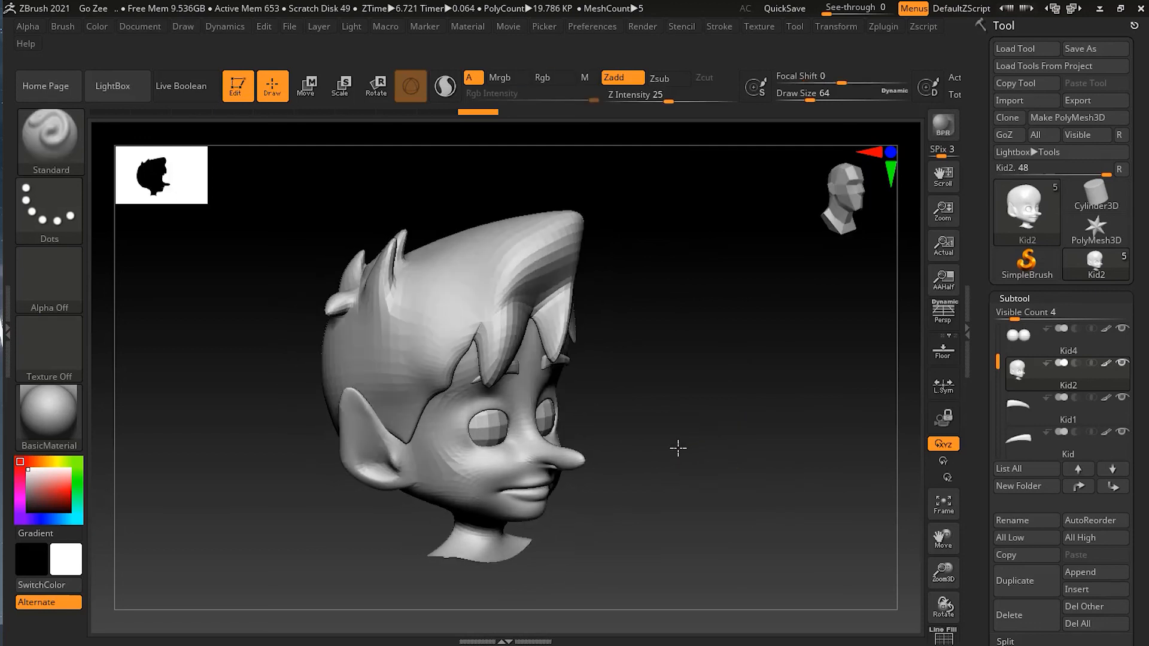
left_click_drag(677, 449, 697, 455)
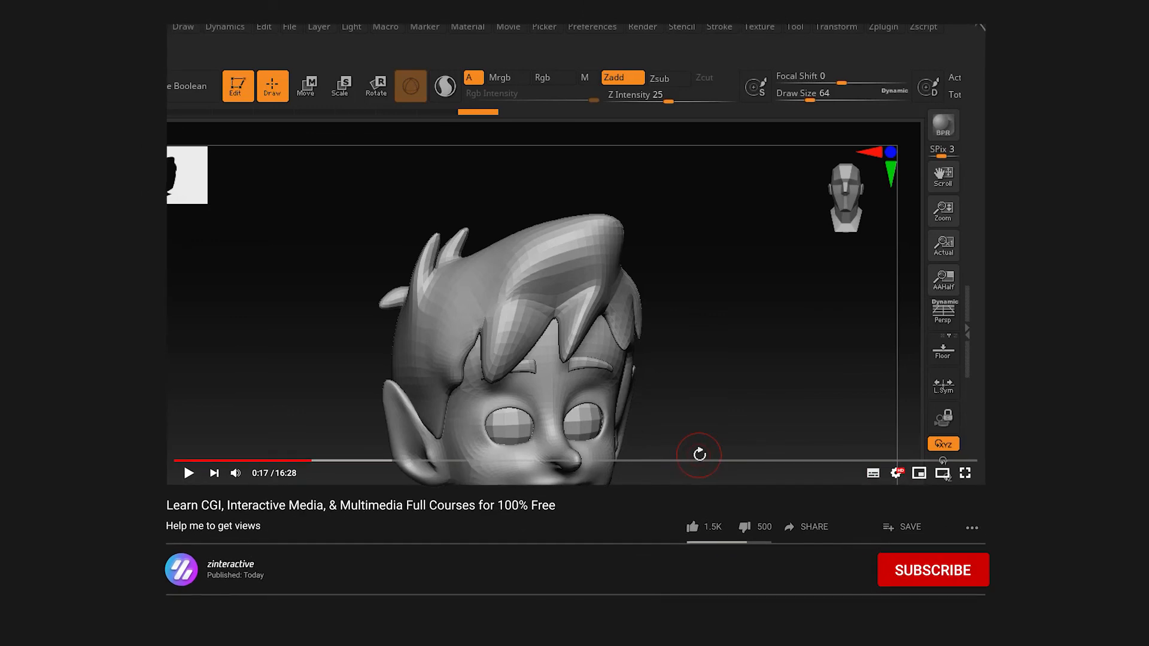
Subscribe to the zinteractive channel below the video
left_click(932, 569)
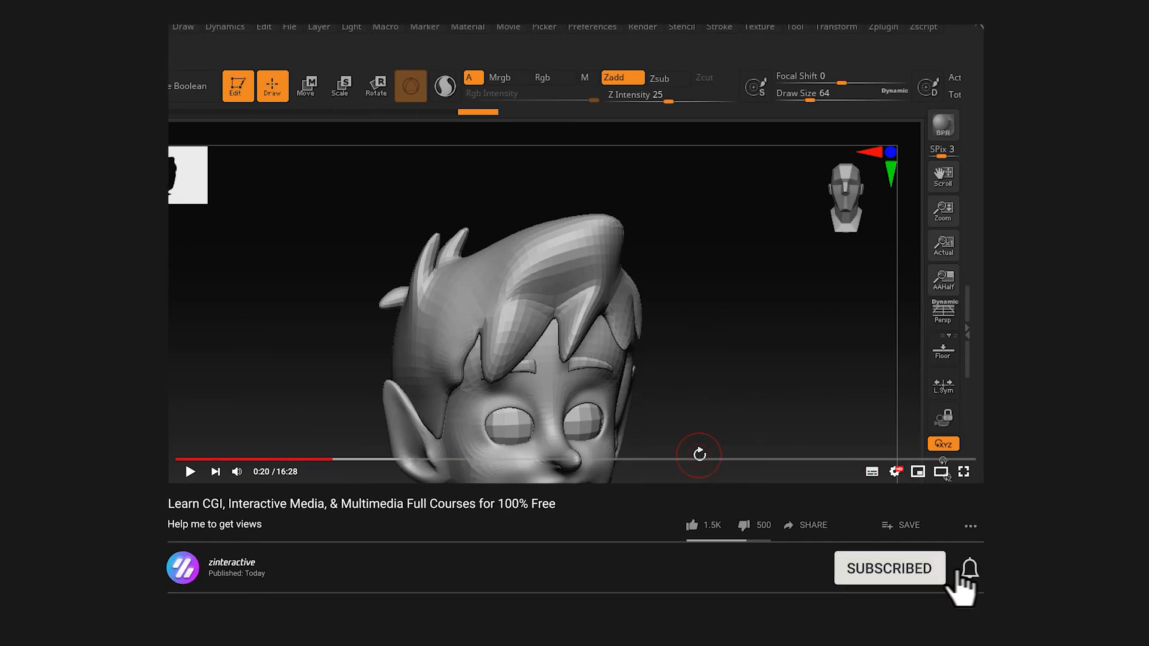